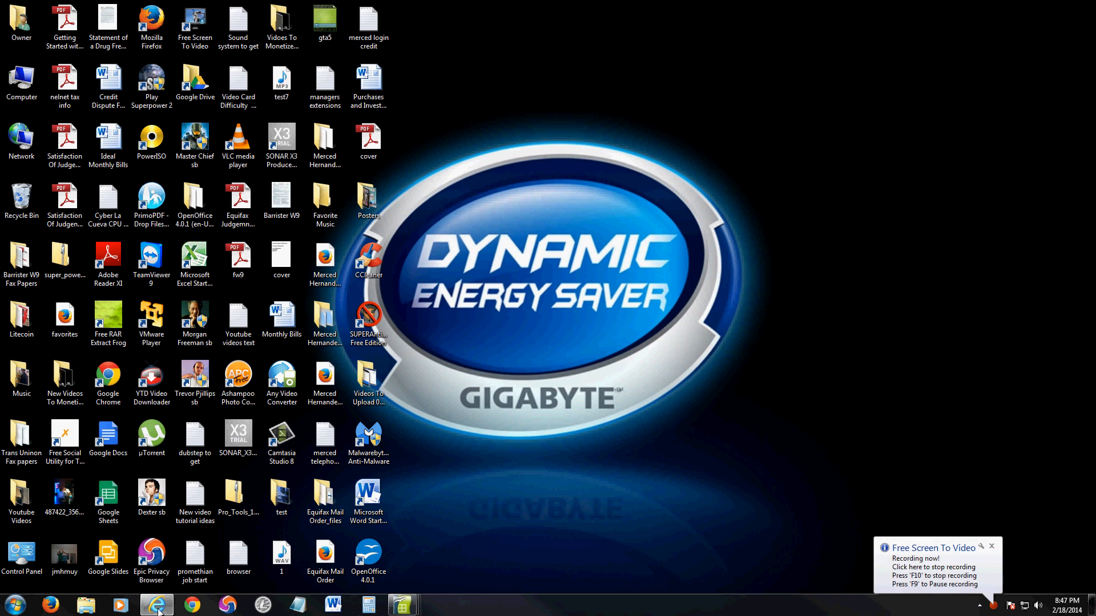
Step: Bring up the Apache OpenOffice website (openoffice.org) in the browser from the taskbar
left_click(156, 605)
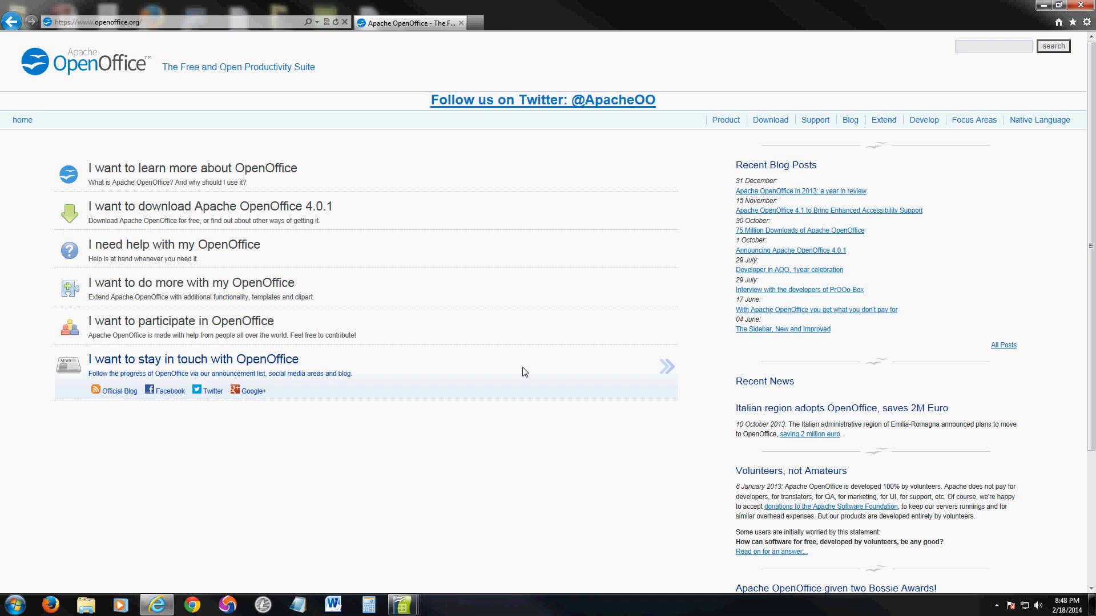
mouse_move(499, 194)
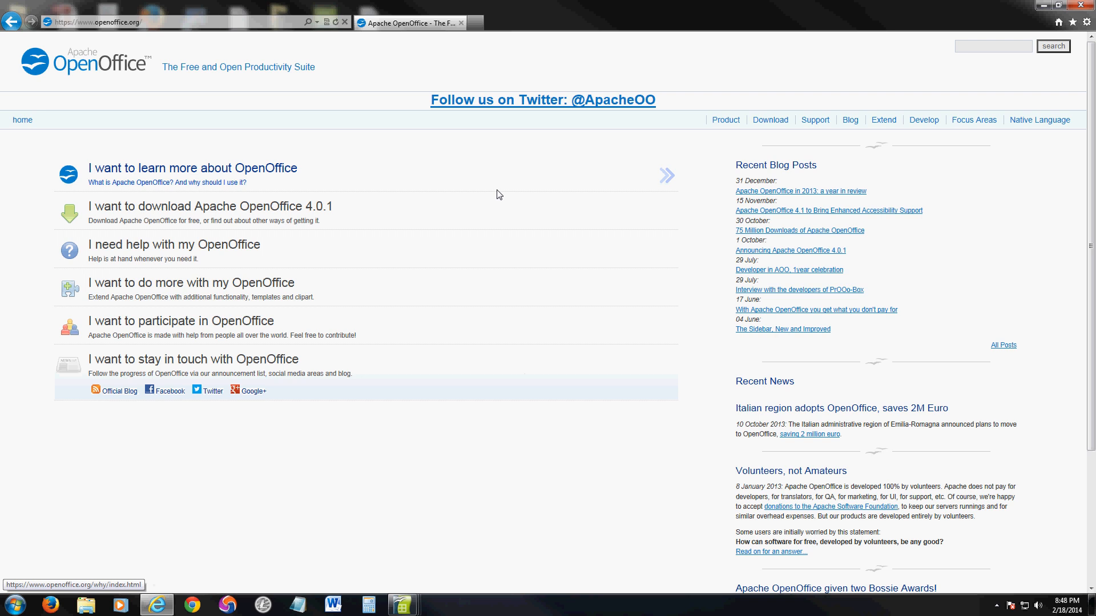
mouse_move(499, 194)
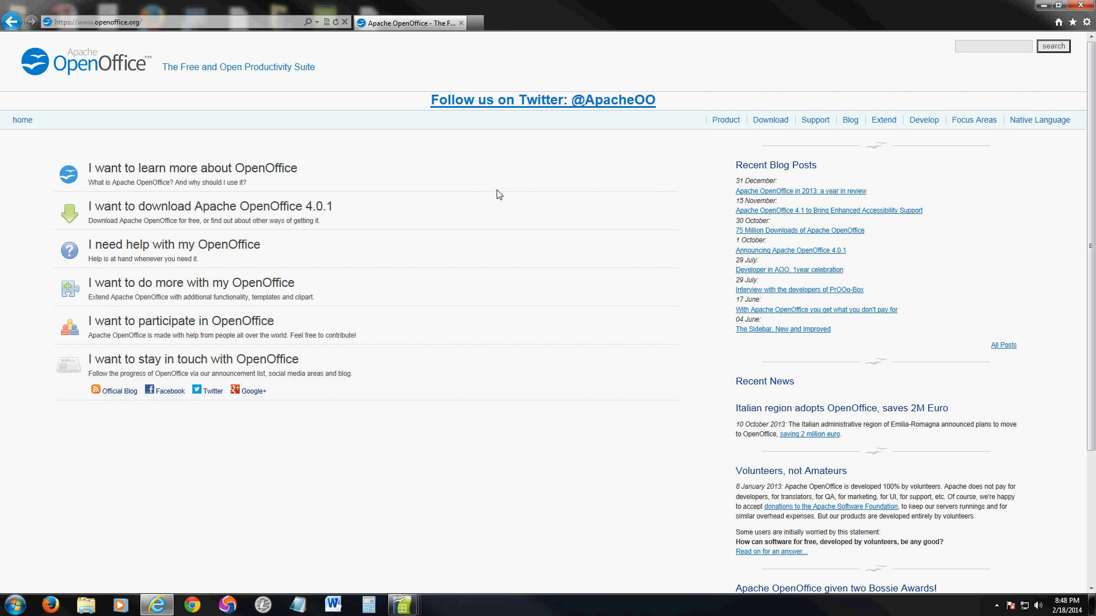
mouse_move(139, 217)
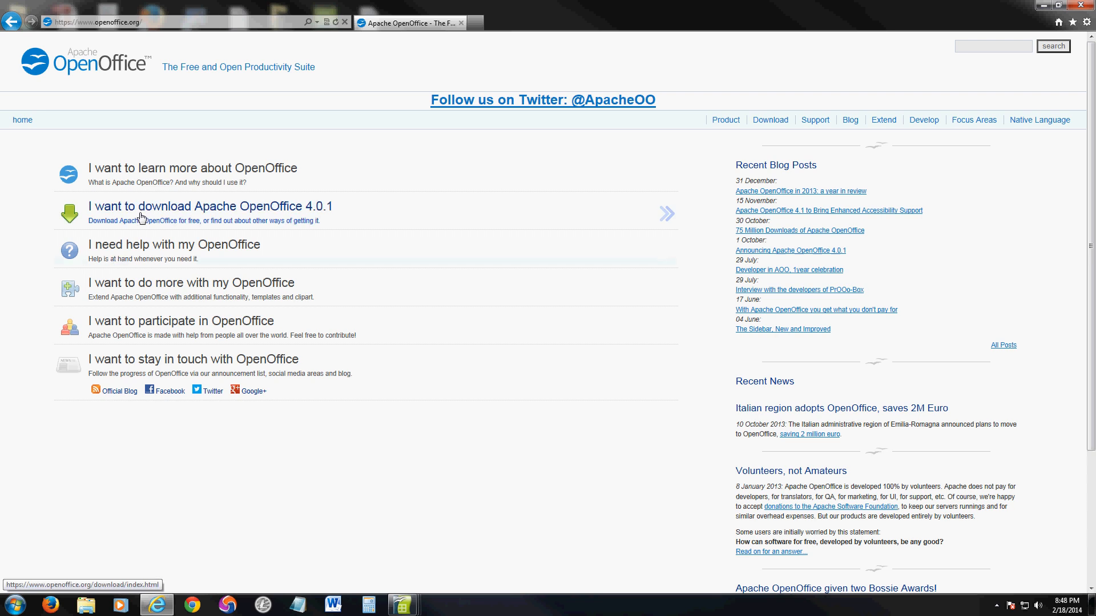
mouse_move(538, 341)
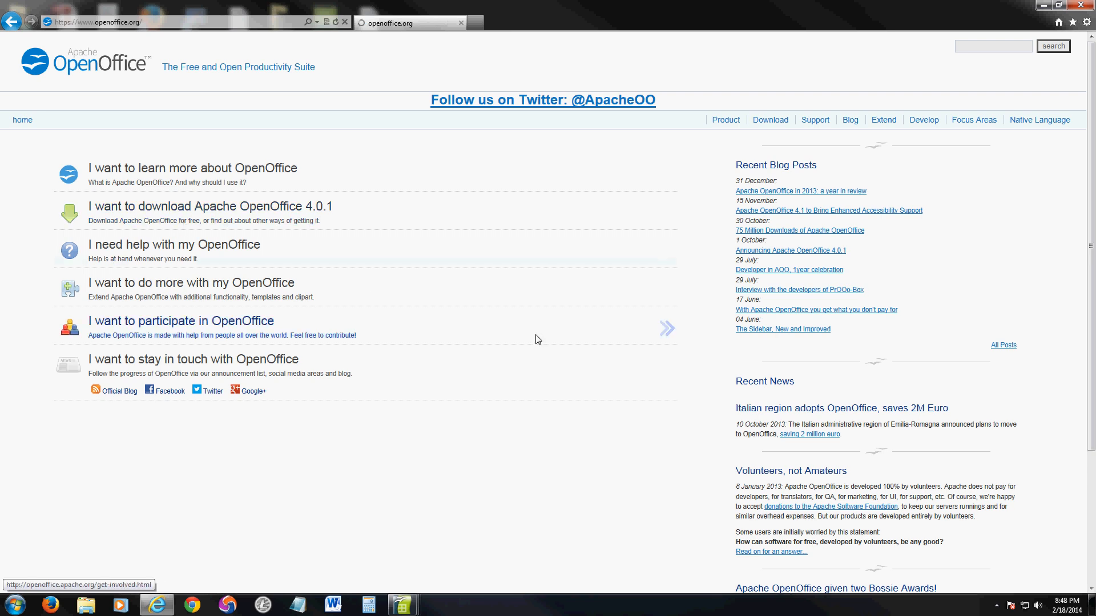
Step: Go to the Apache OpenOffice 4.0.1 download page and start the Windows download via SourceForge
left_click(213, 207)
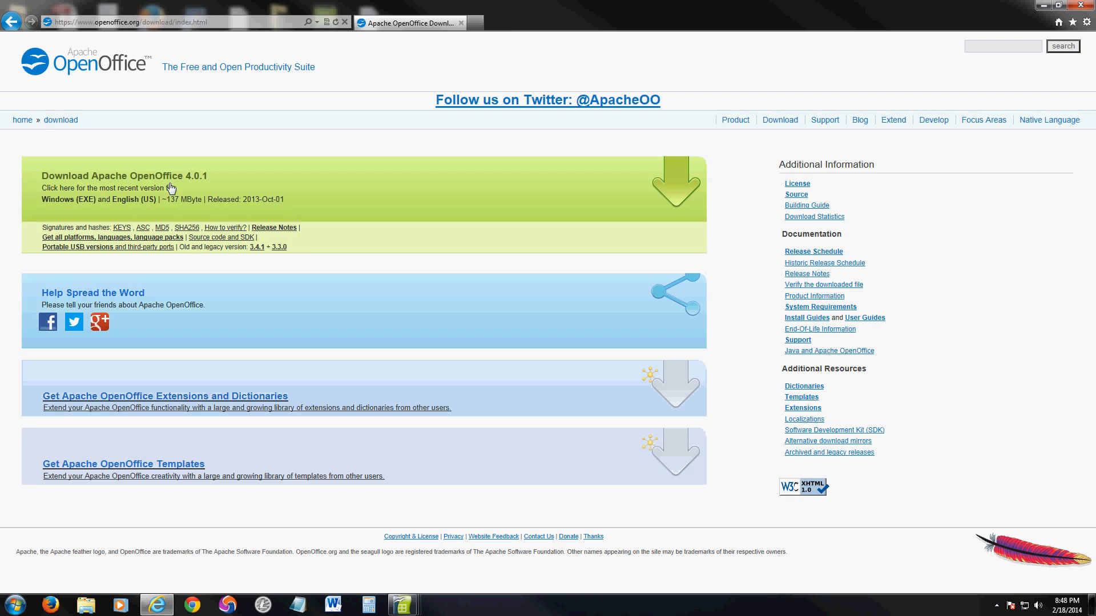
mouse_move(556, 205)
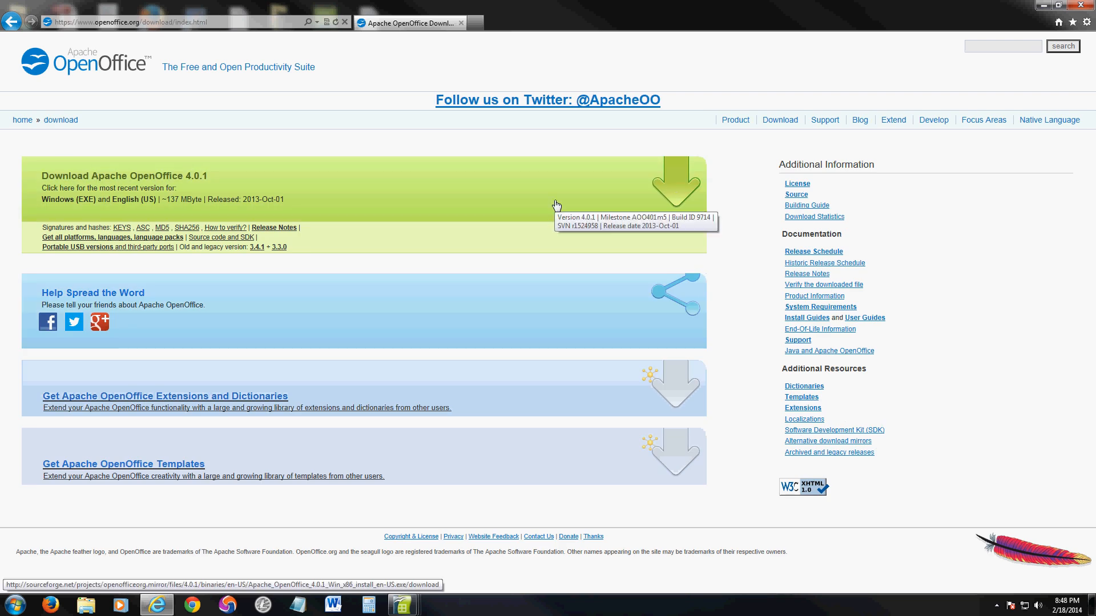
mouse_move(147, 191)
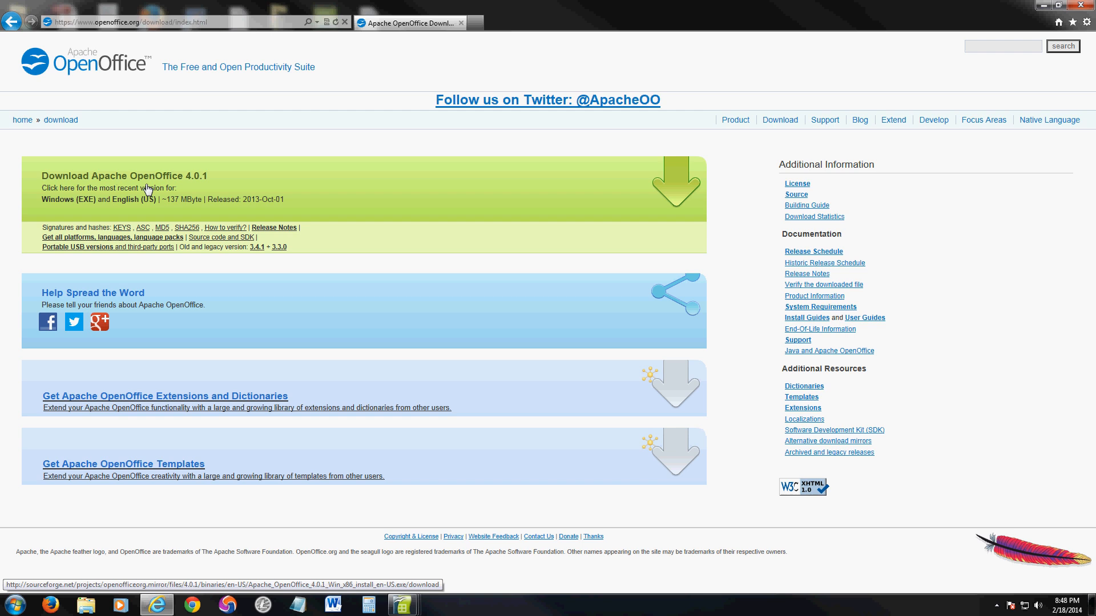
left_click(674, 188)
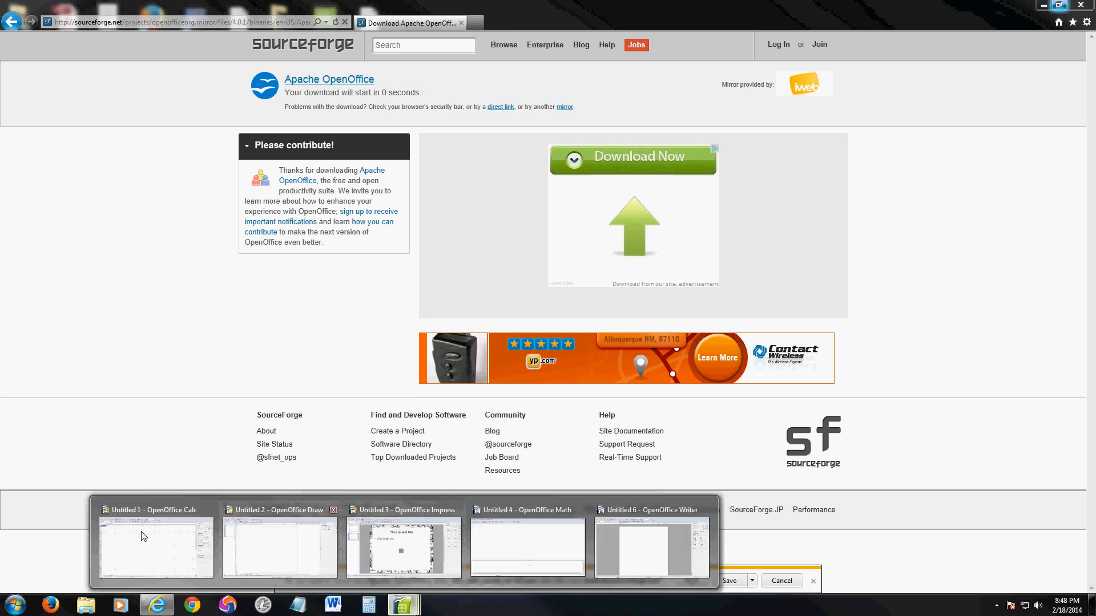
Step: Bring up the untitled Writer, Math, Impress, Draw and finally Calc documents in turn
left_click(650, 549)
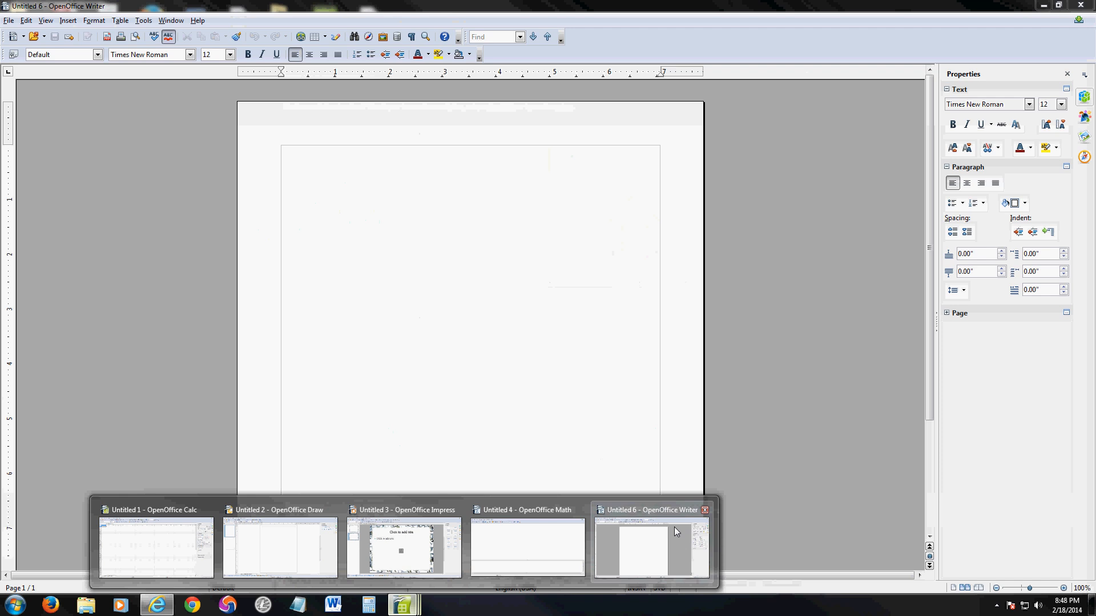
mouse_move(689, 523)
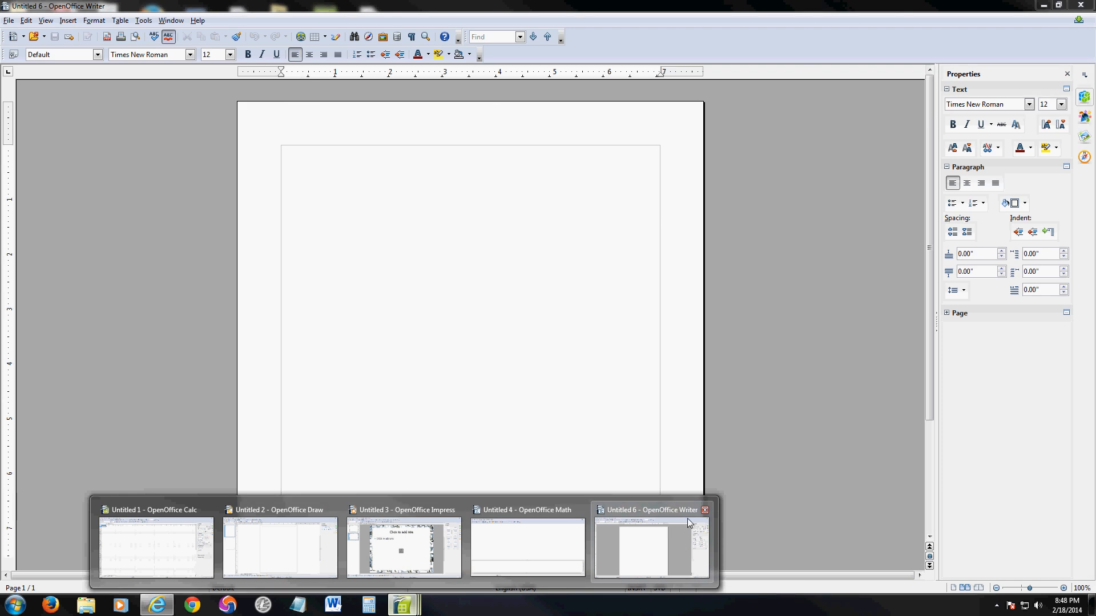
mouse_move(586, 522)
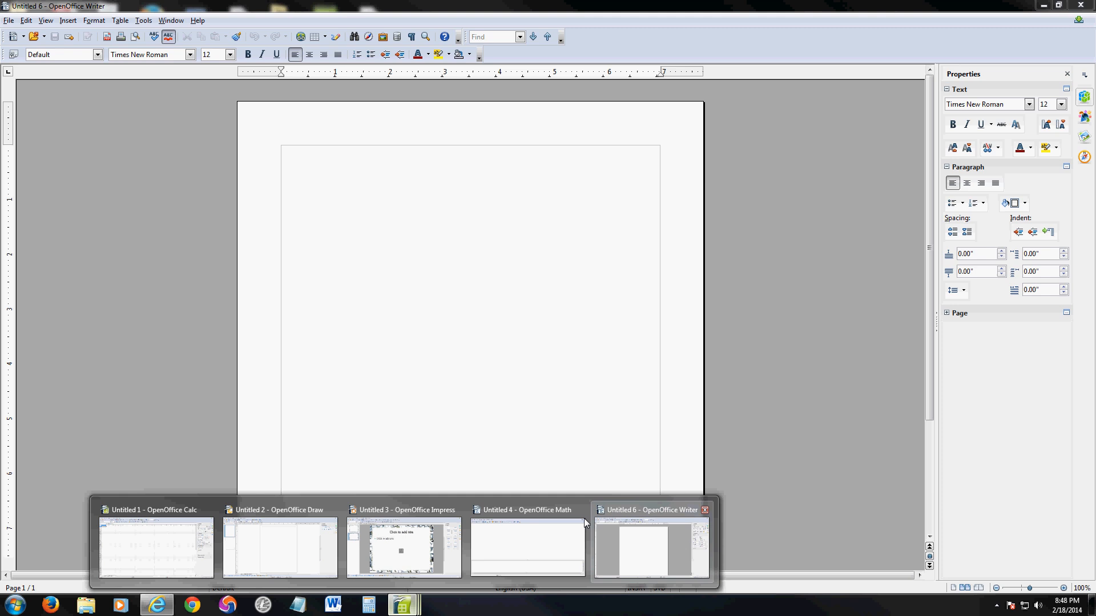
left_click(527, 546)
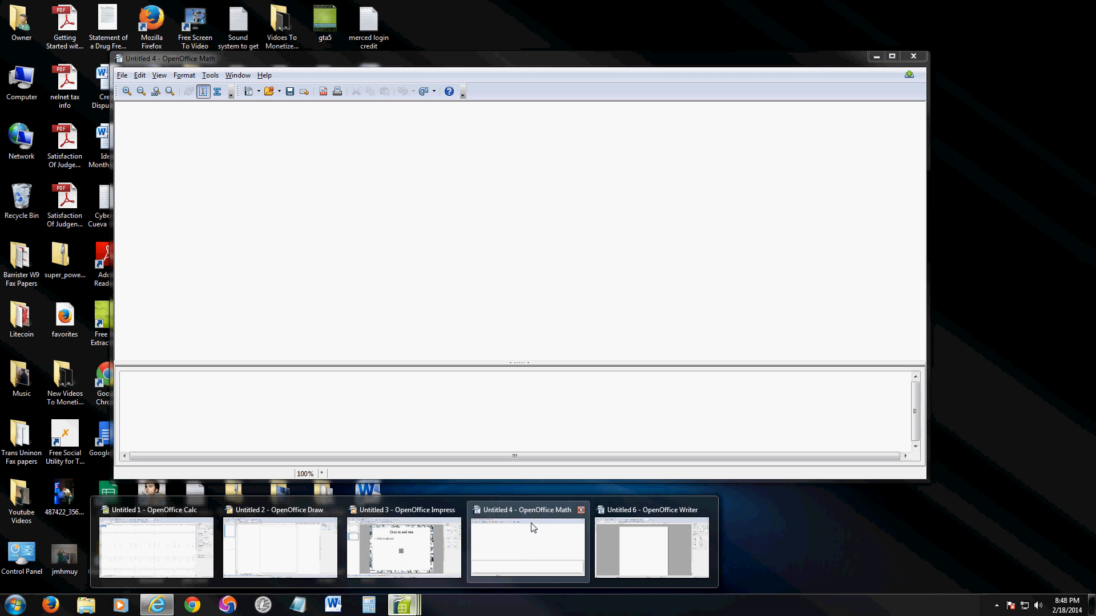
left_click(404, 545)
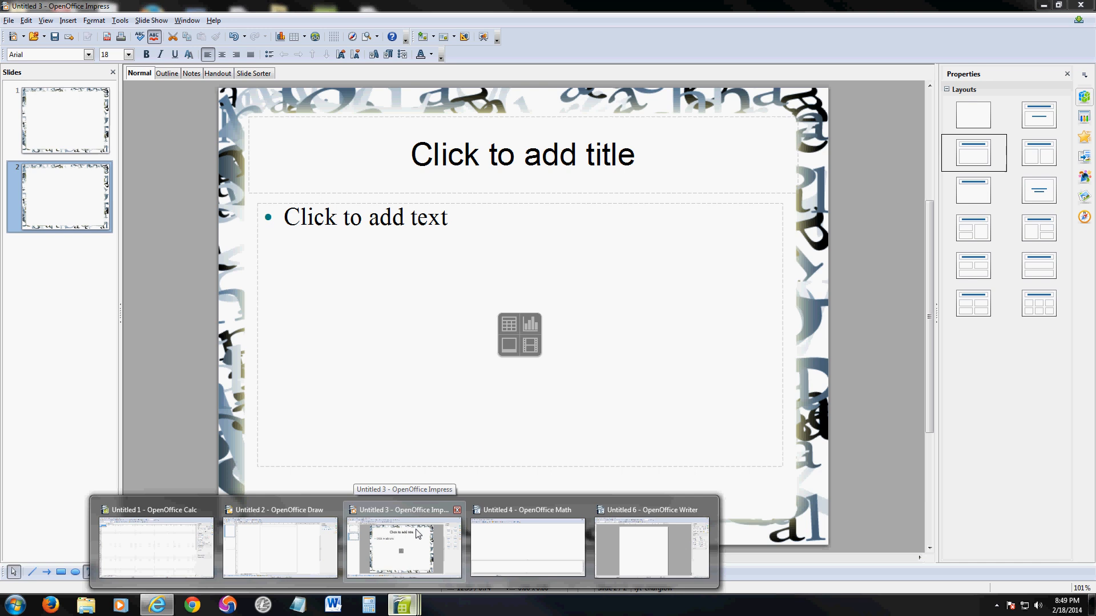
left_click(279, 546)
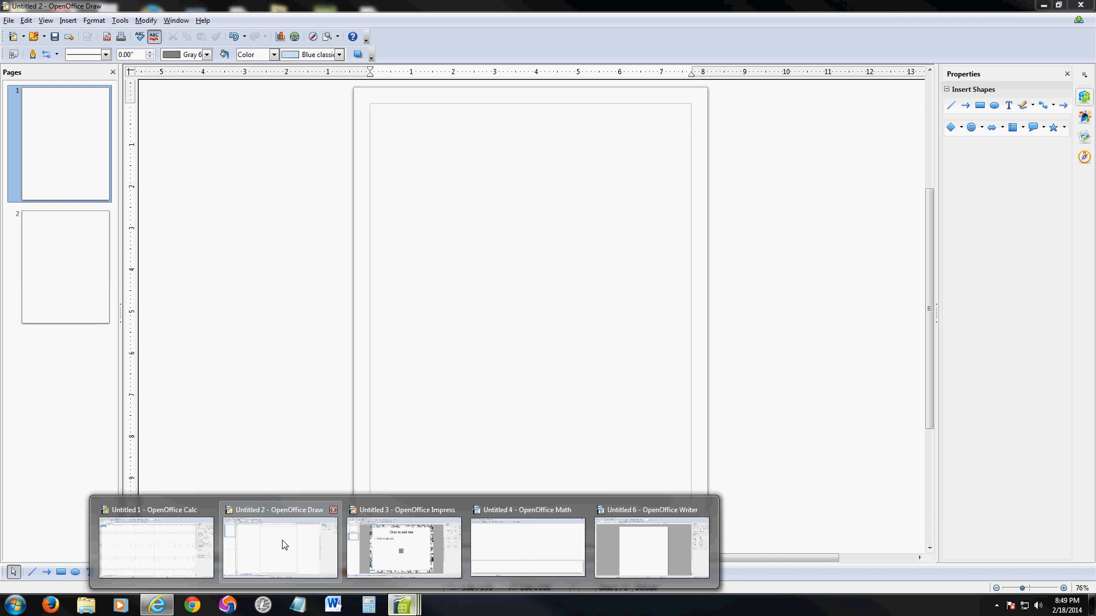
mouse_move(277, 534)
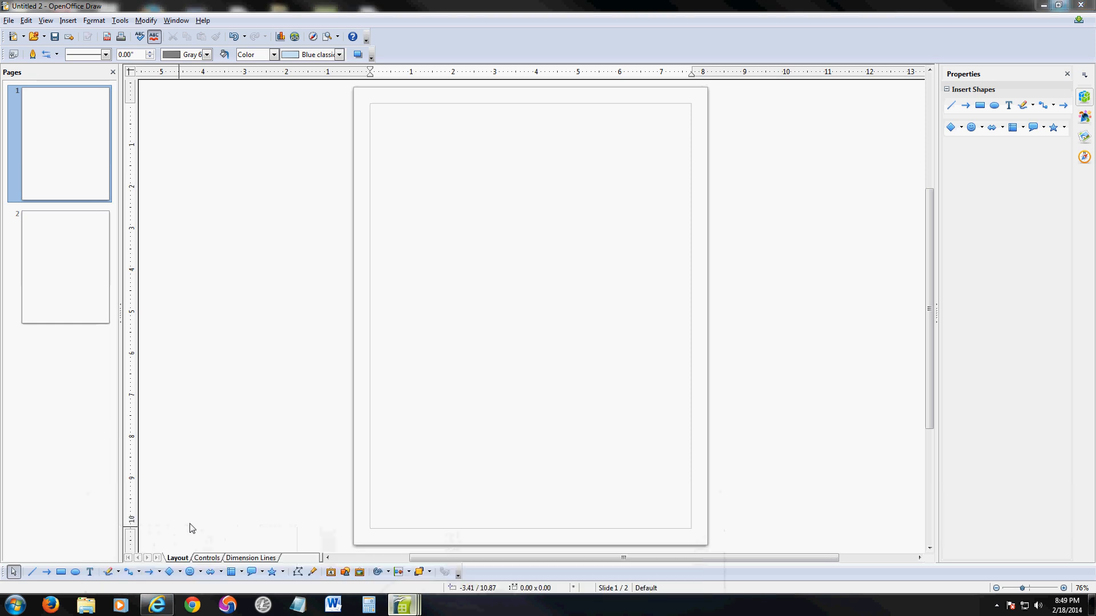
left_click(401, 605)
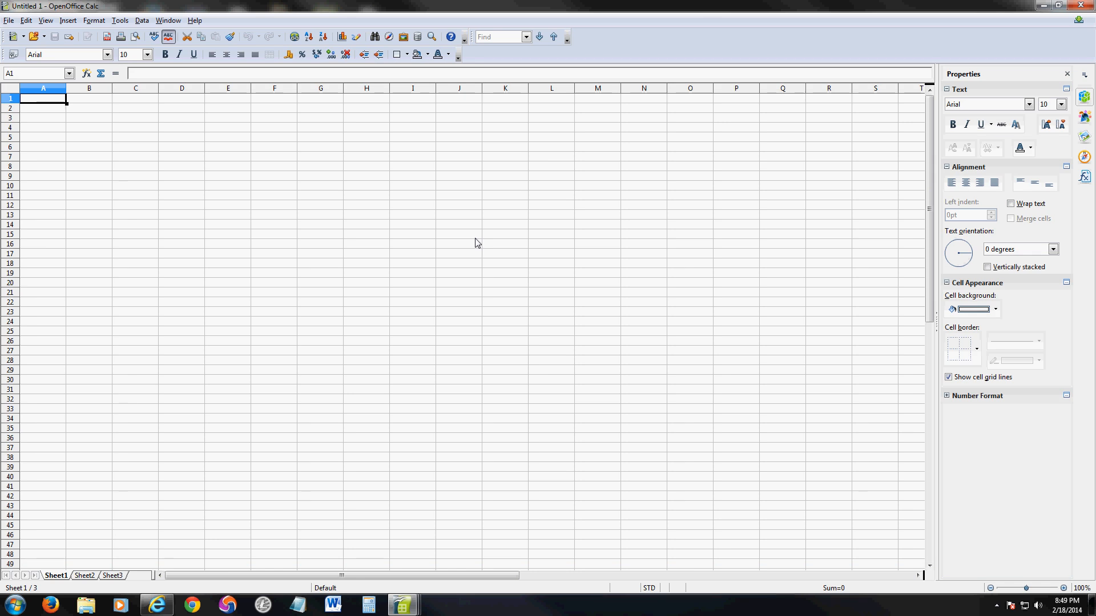
mouse_move(309, 104)
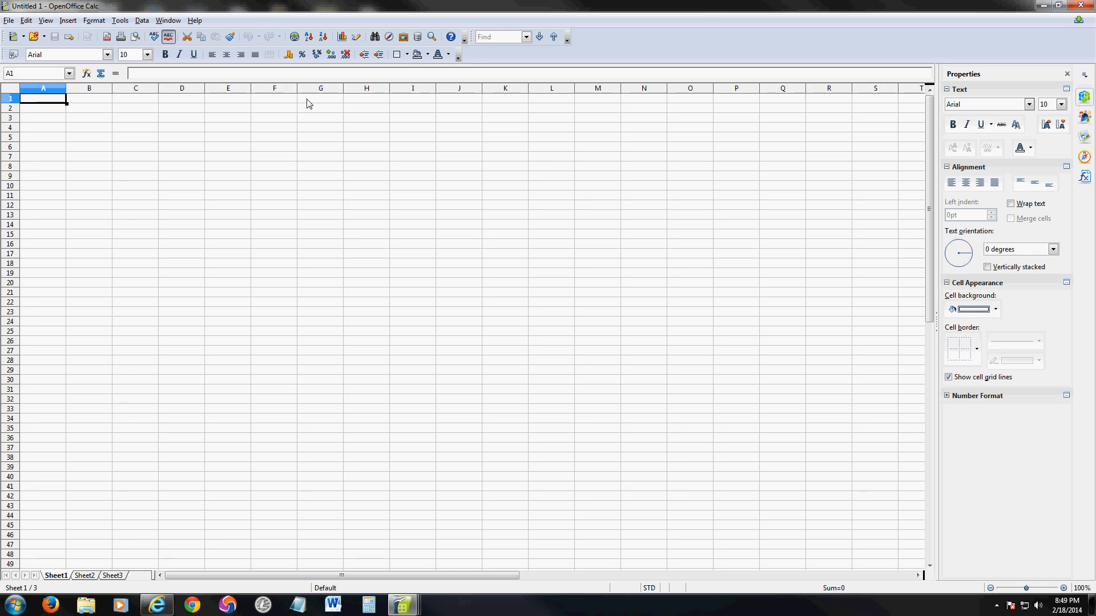
left_click(135, 156)
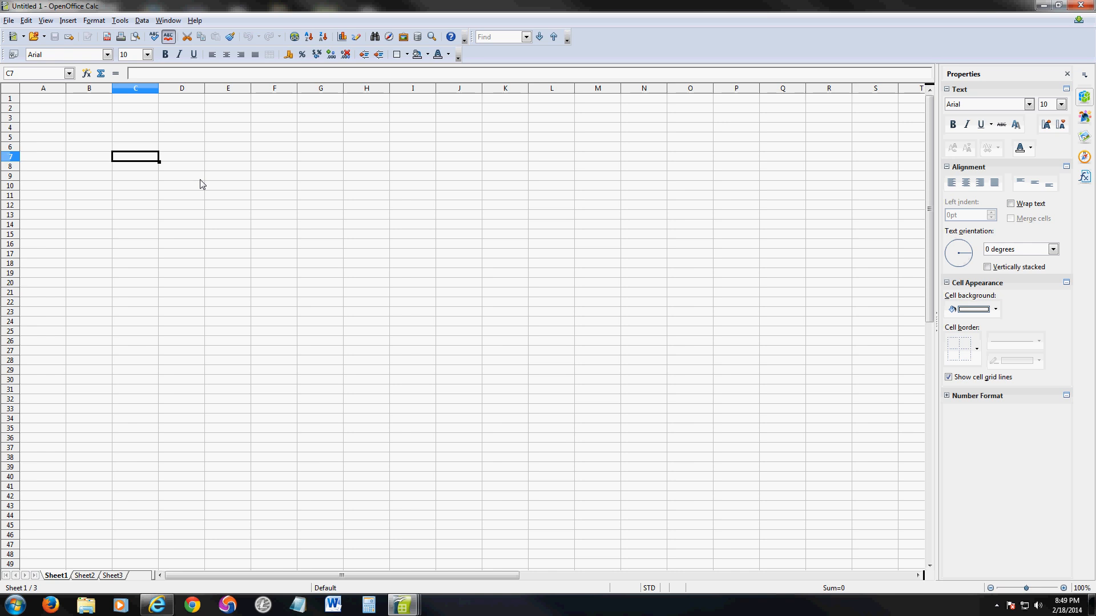
left_click(135, 176)
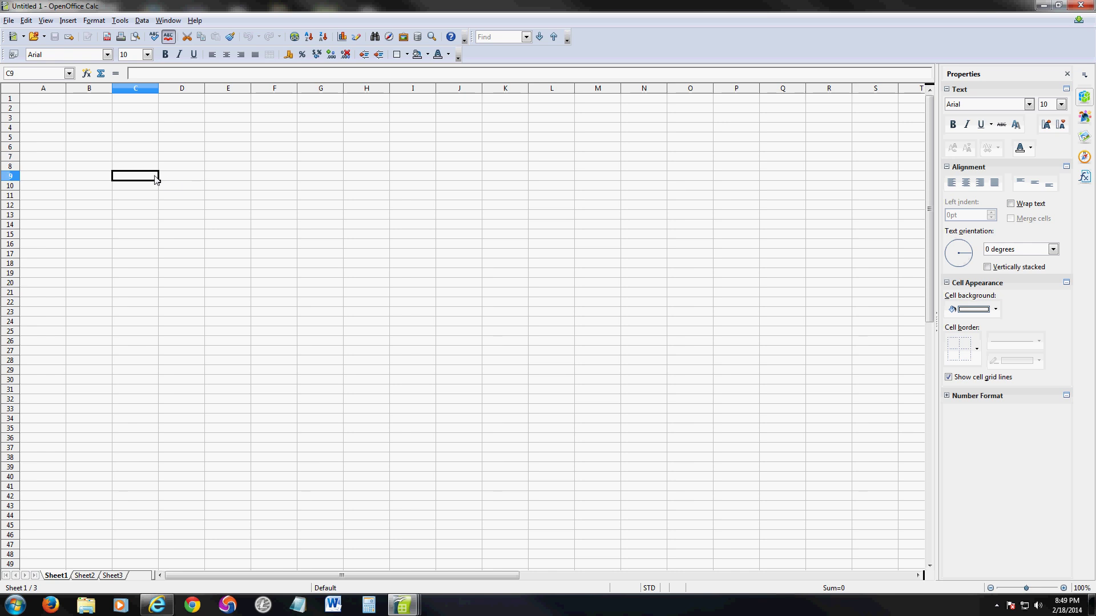
left_click(42, 98)
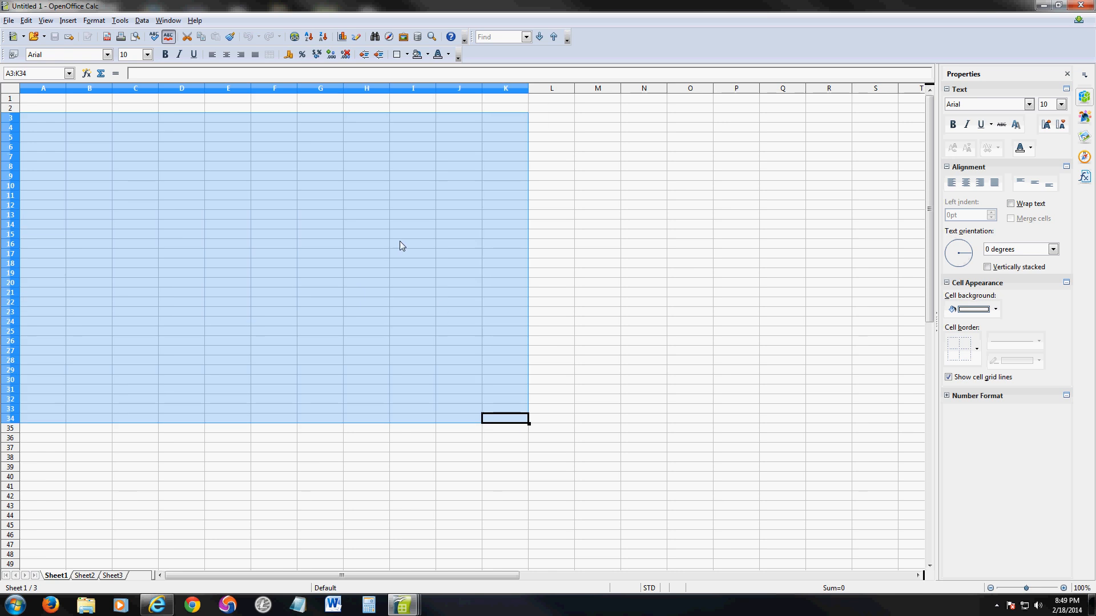
left_click(228, 273)
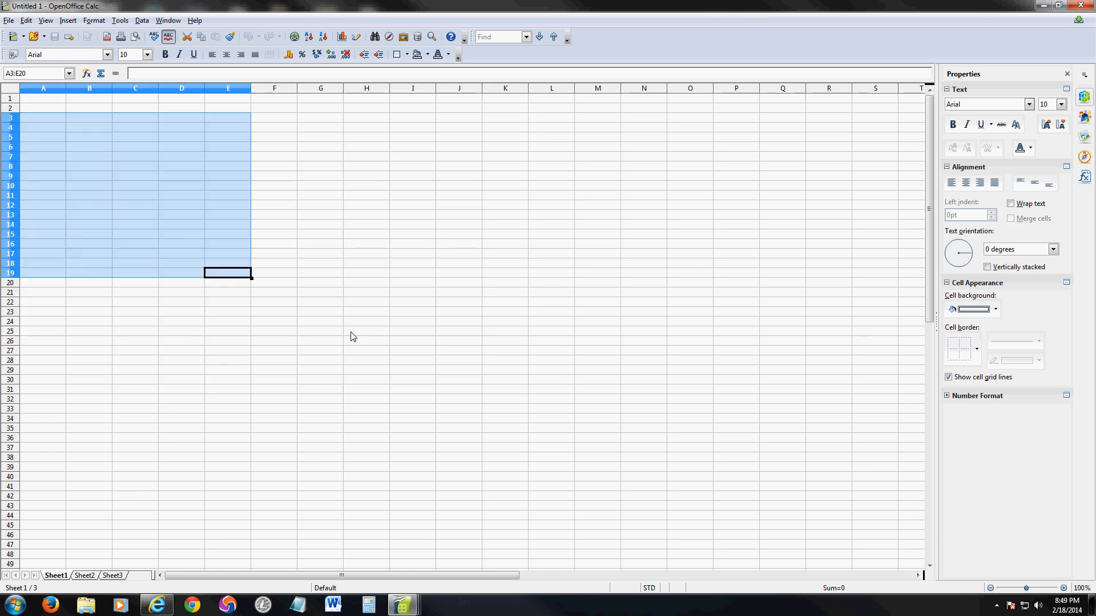
left_click(135, 225)
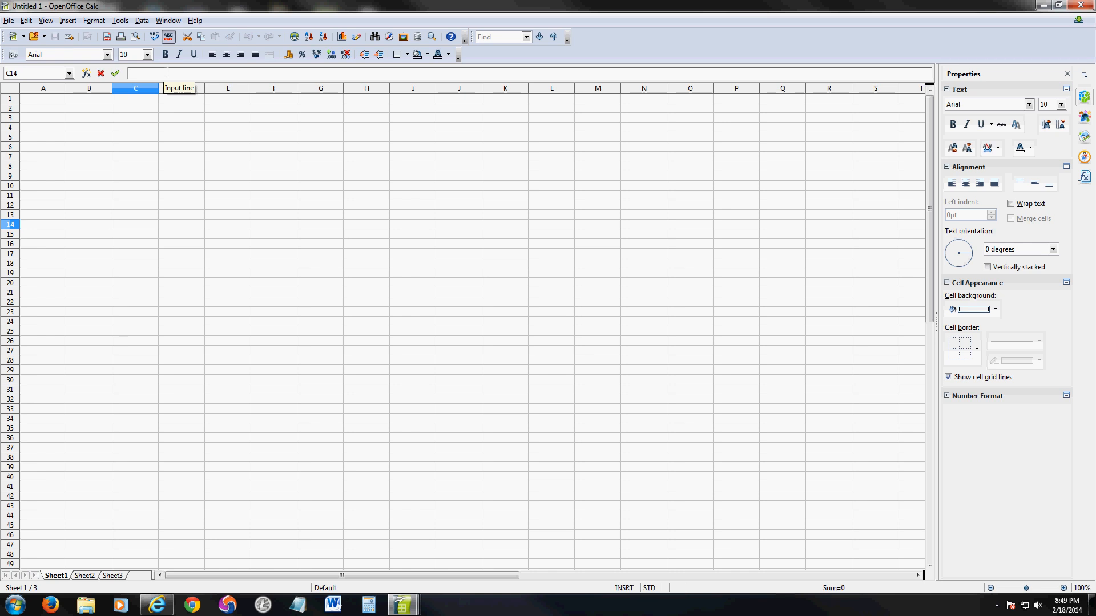
mouse_move(350, 75)
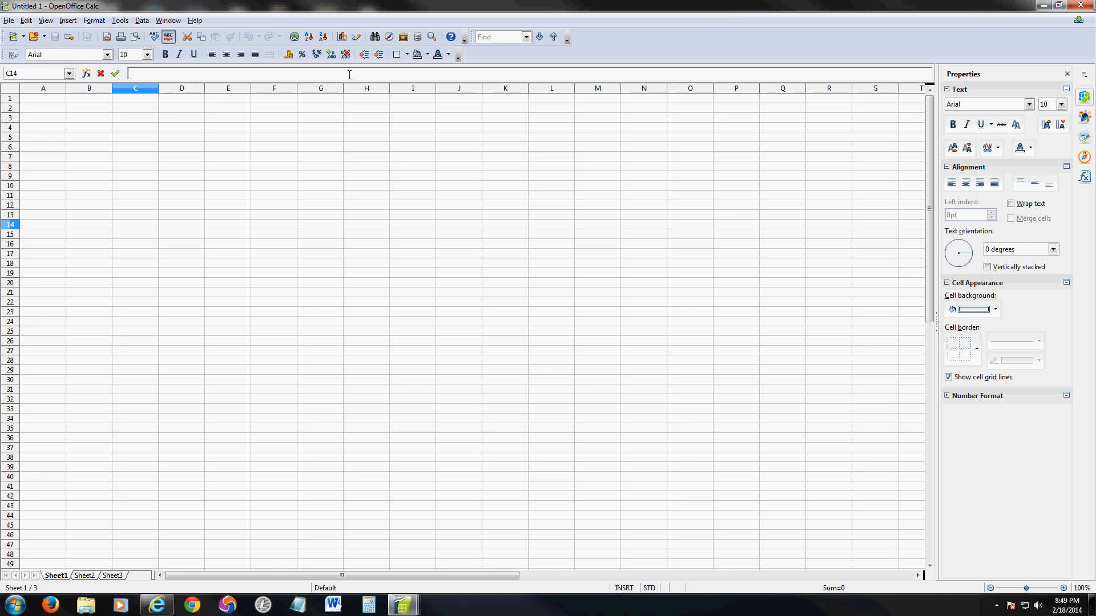
mouse_move(193, 53)
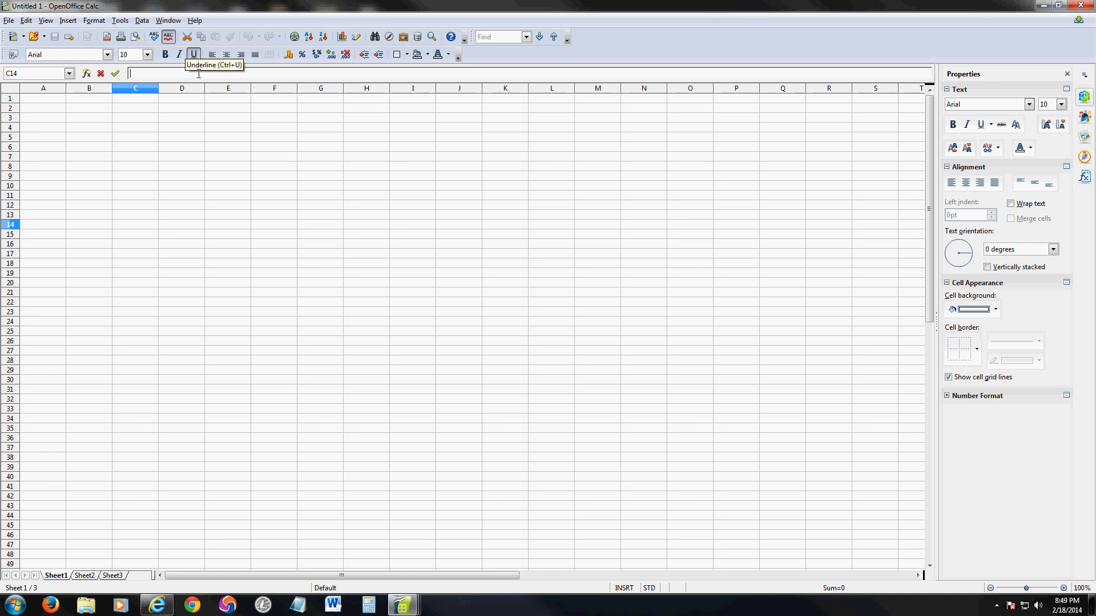
mouse_move(357, 57)
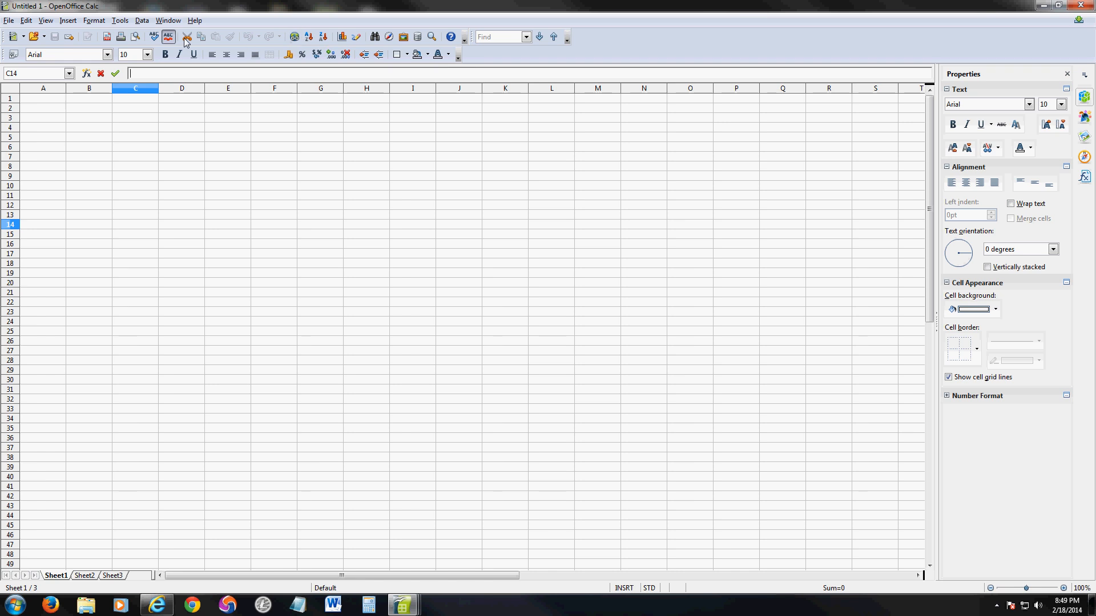
left_click(67, 21)
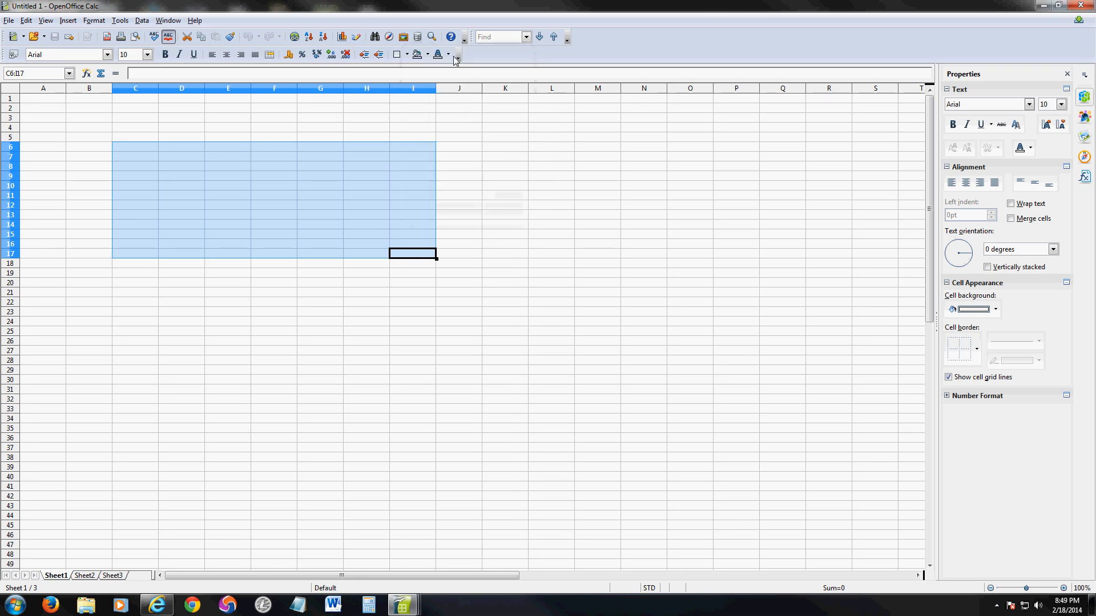
left_click(448, 55)
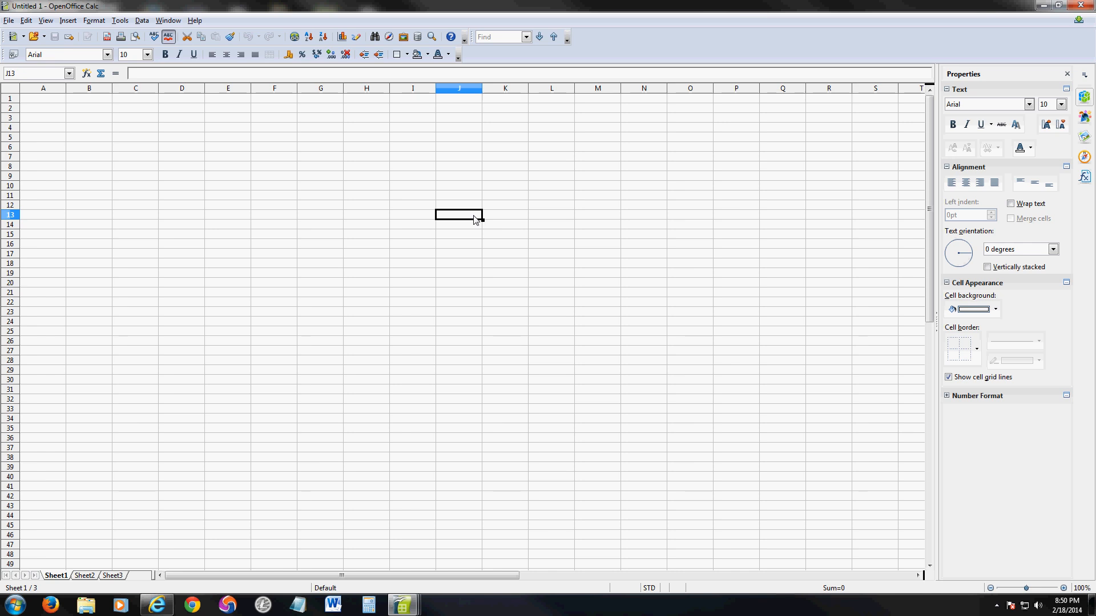
mouse_move(389, 266)
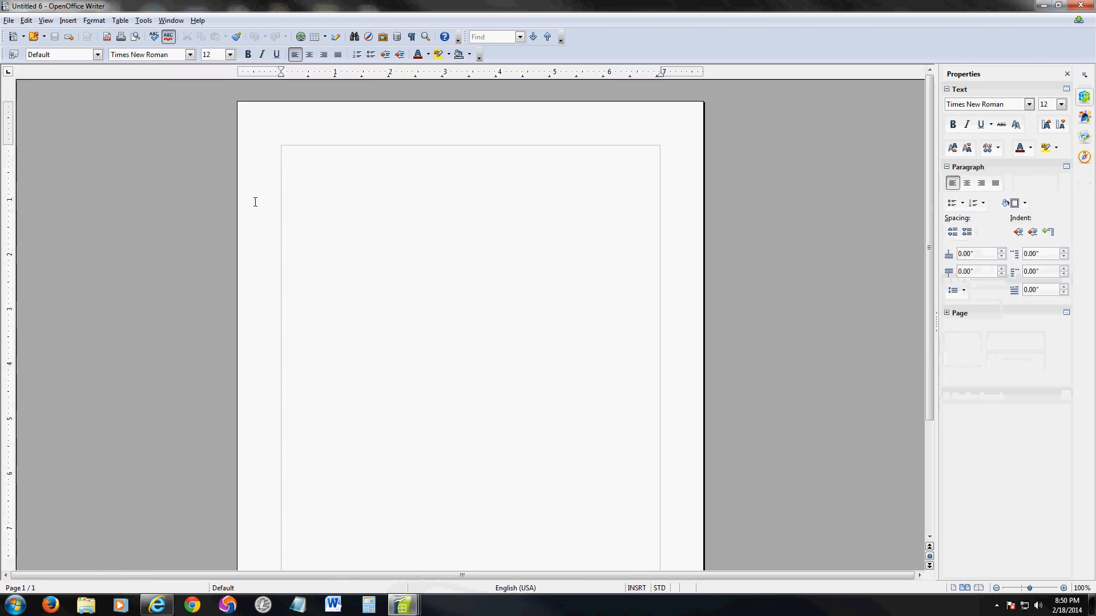
mouse_move(432, 198)
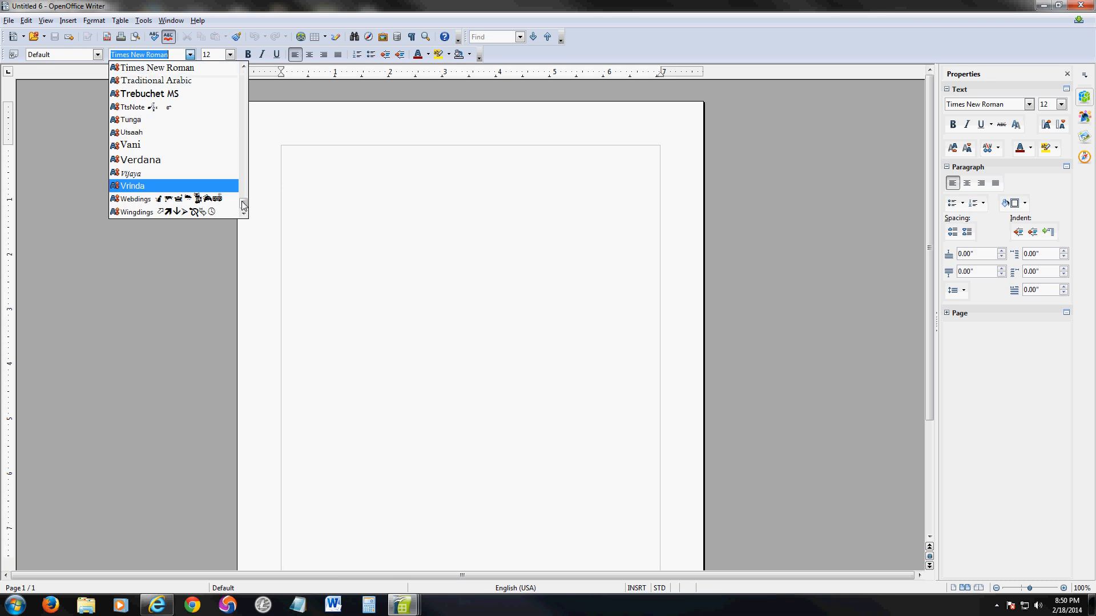
scroll("up", 3)
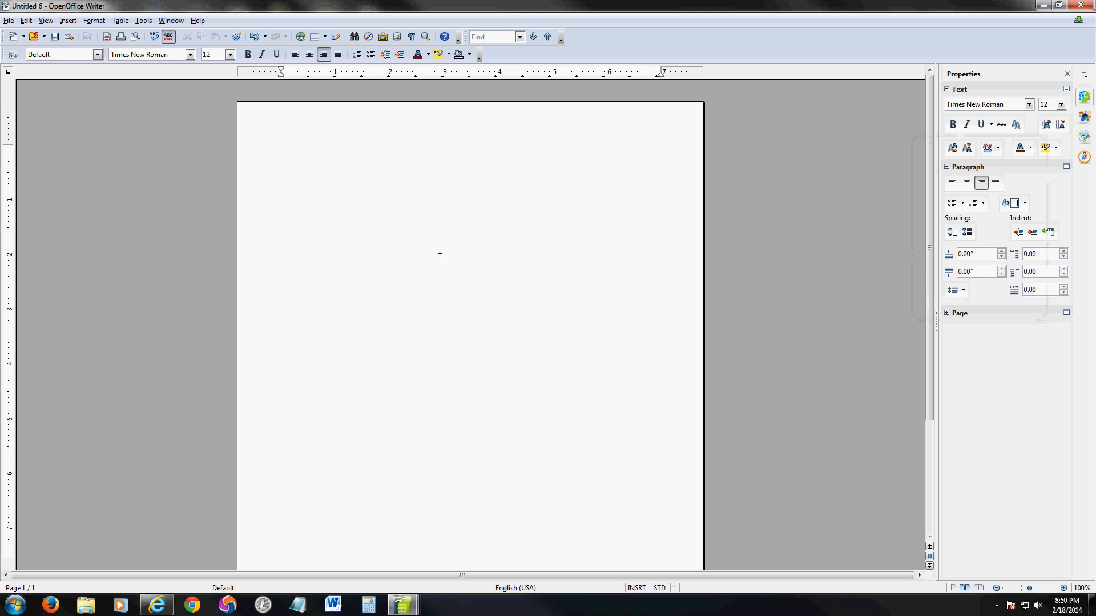
left_click(67, 20)
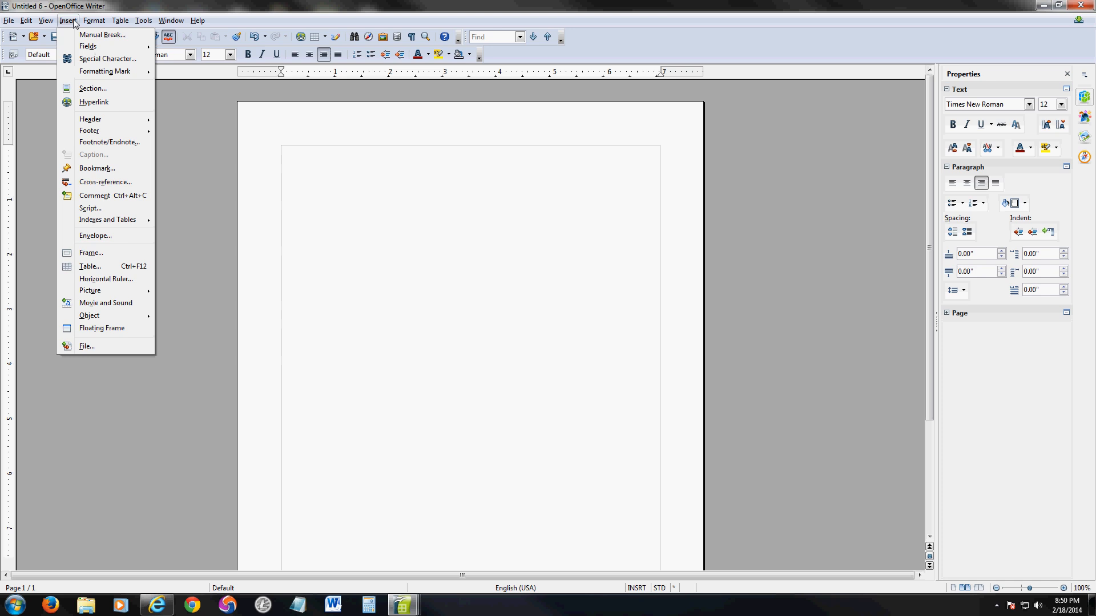
left_click(120, 20)
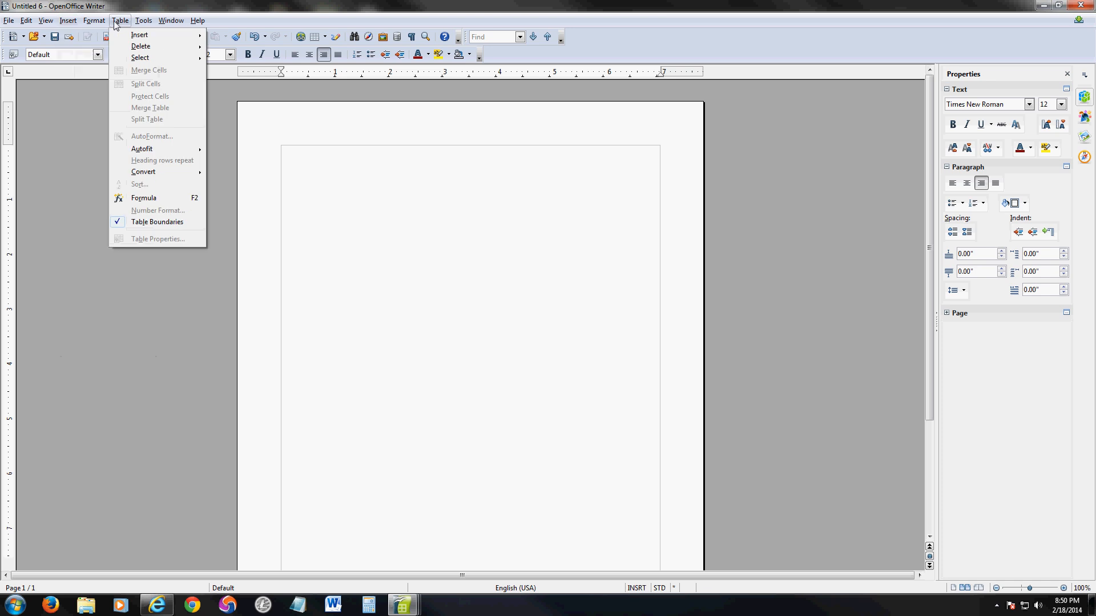
left_click(68, 20)
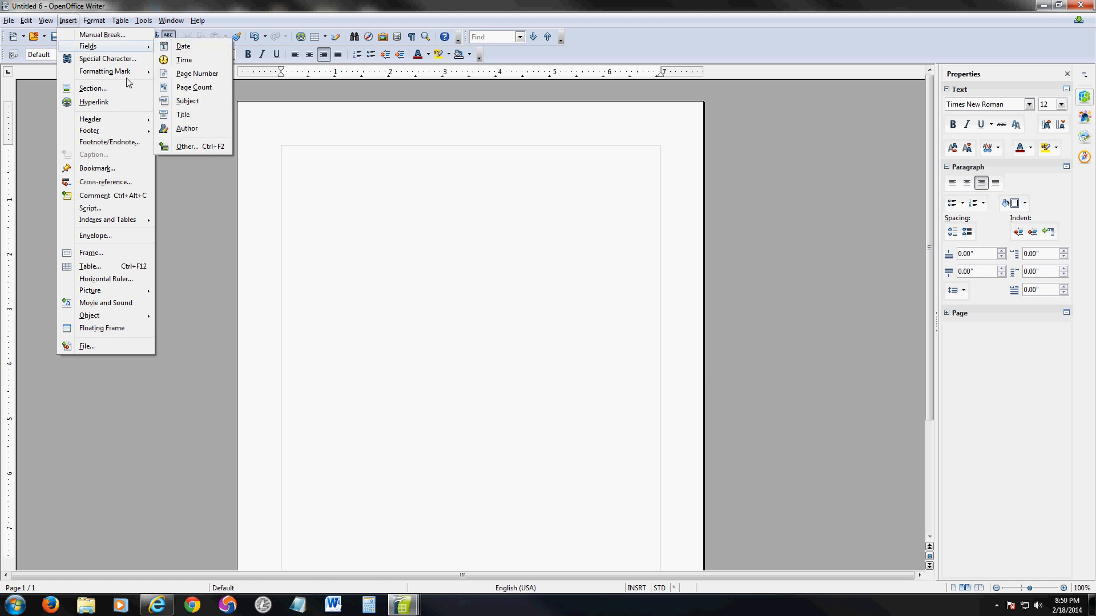
mouse_move(135, 192)
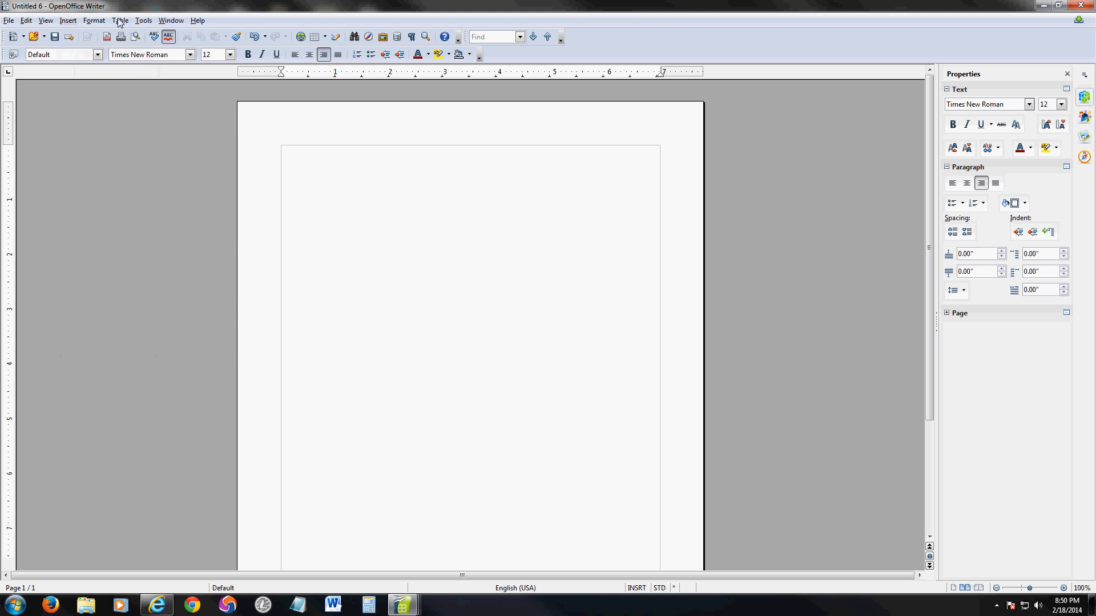
Step: Insert a 4-column, 4-row table at the top of the Writer page via Table > Insert
left_click(120, 21)
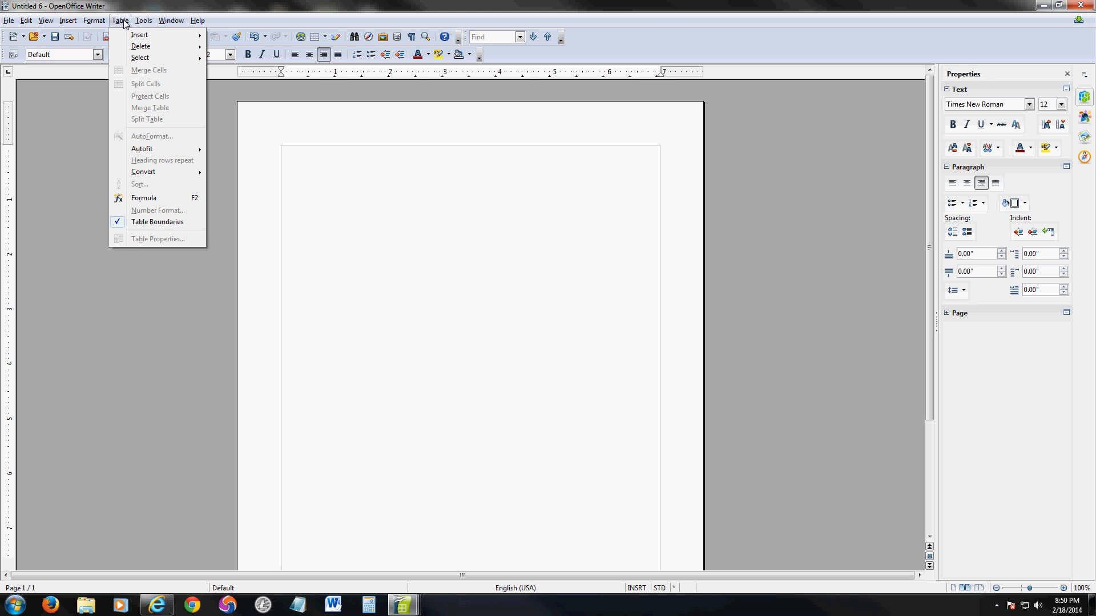
mouse_move(139, 34)
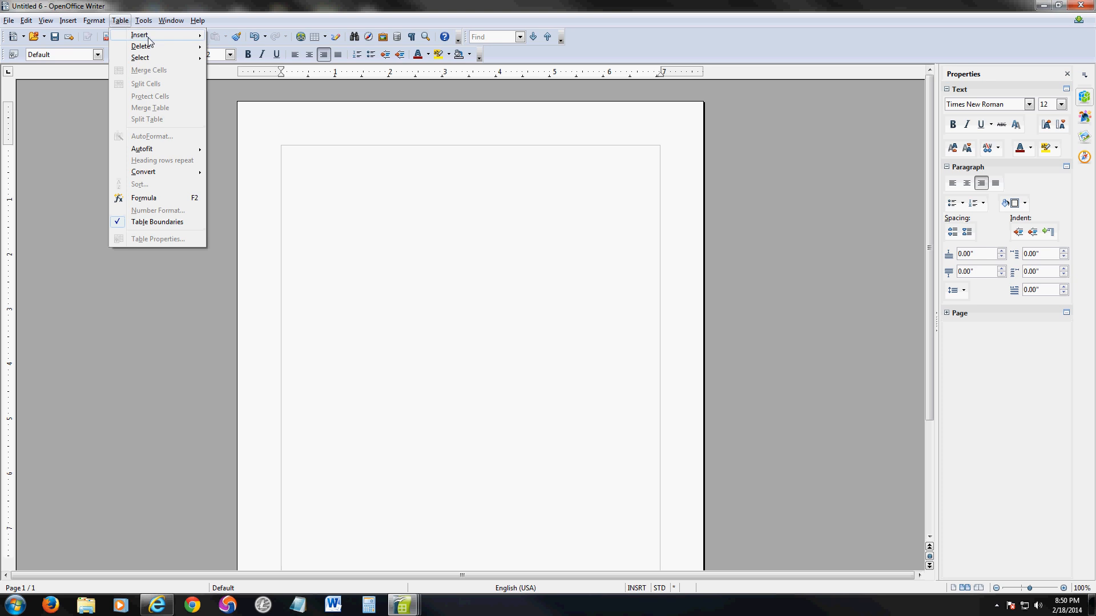
left_click(139, 34)
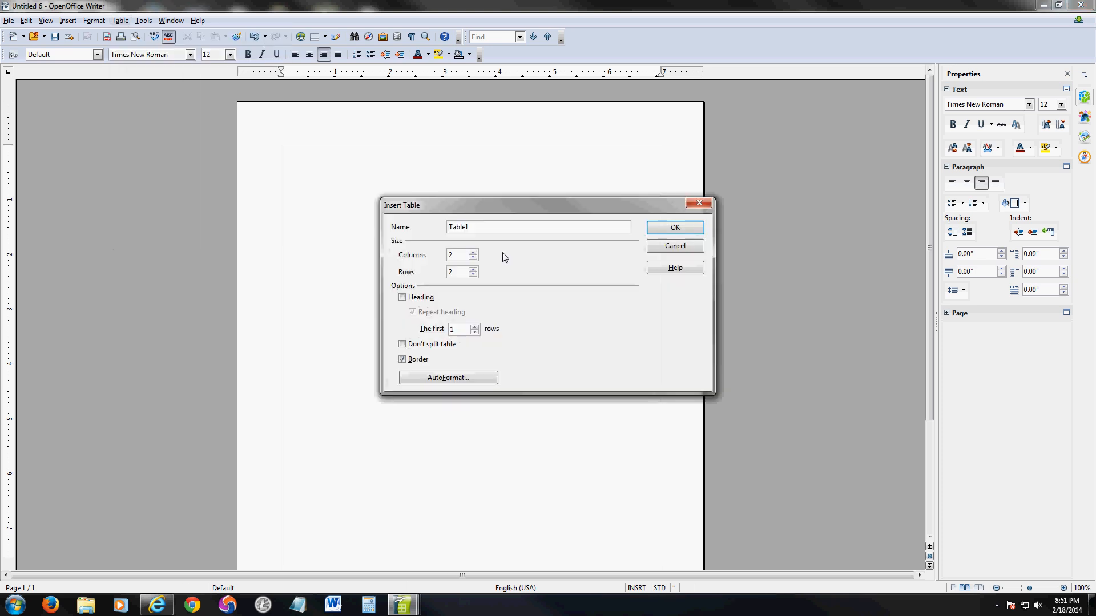
left_click(474, 253)
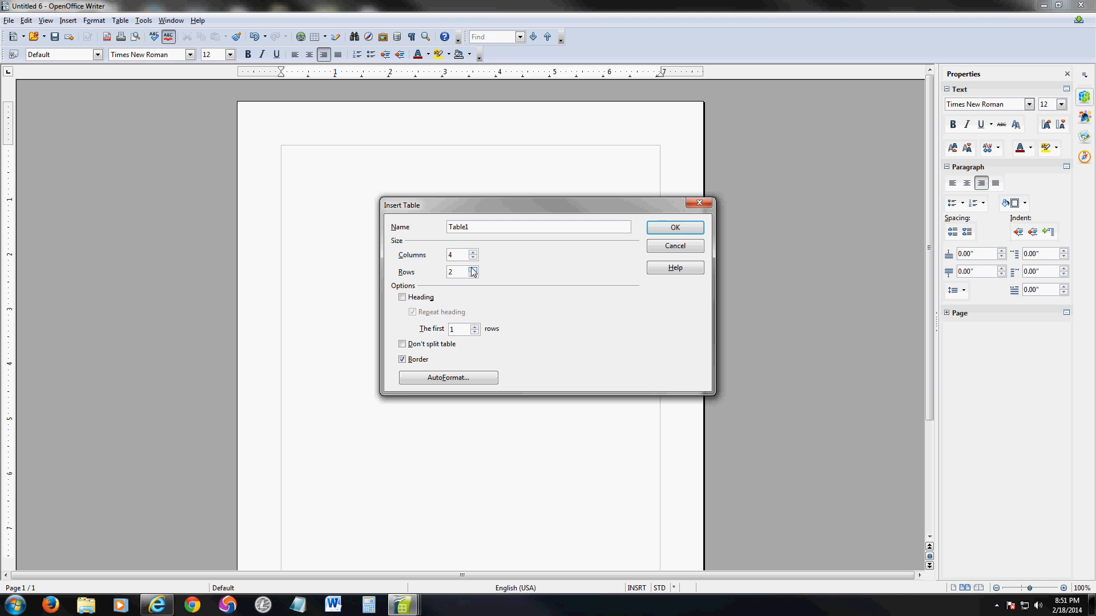
left_click(474, 269)
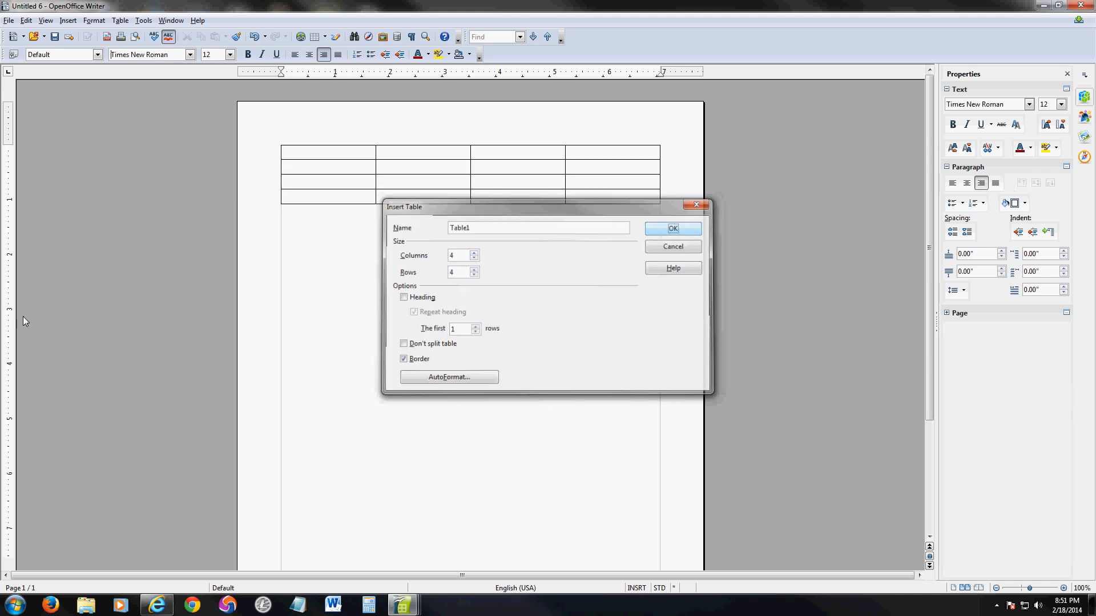
left_click(671, 229)
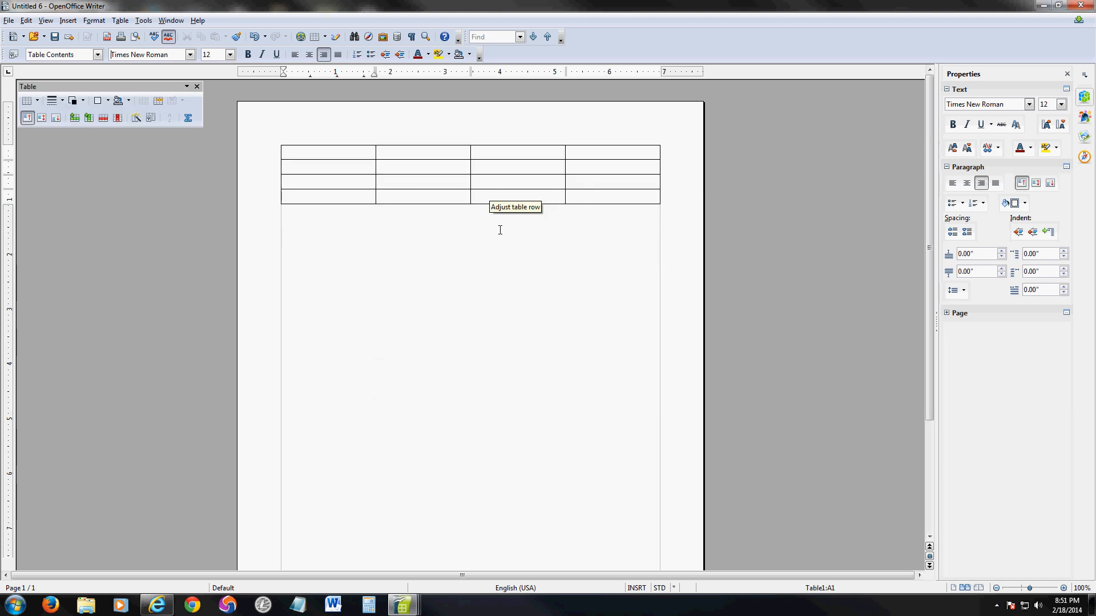
mouse_move(387, 193)
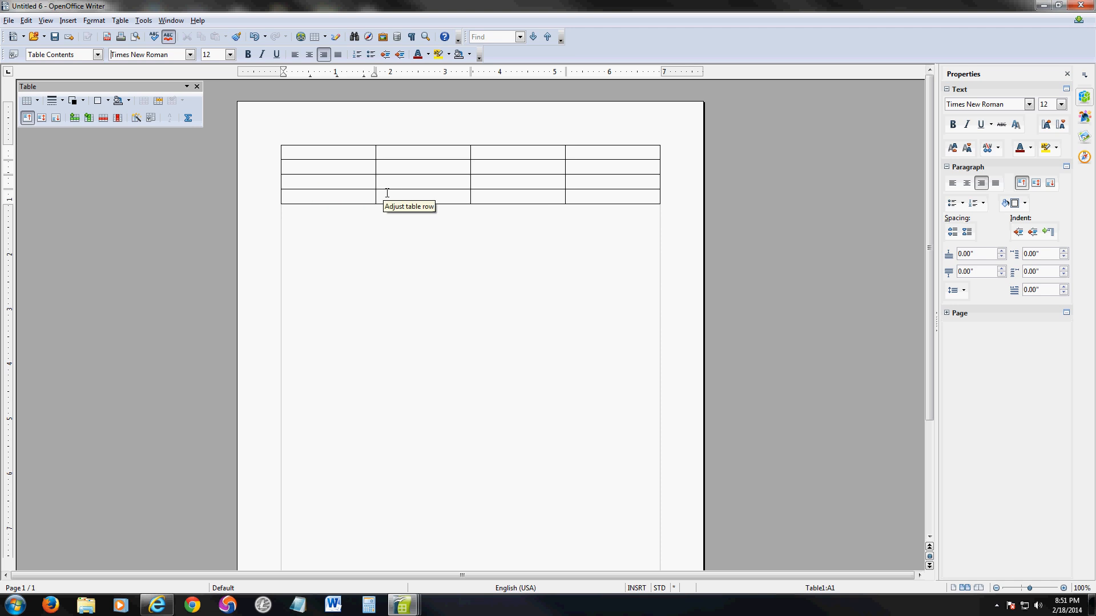
mouse_move(323, 55)
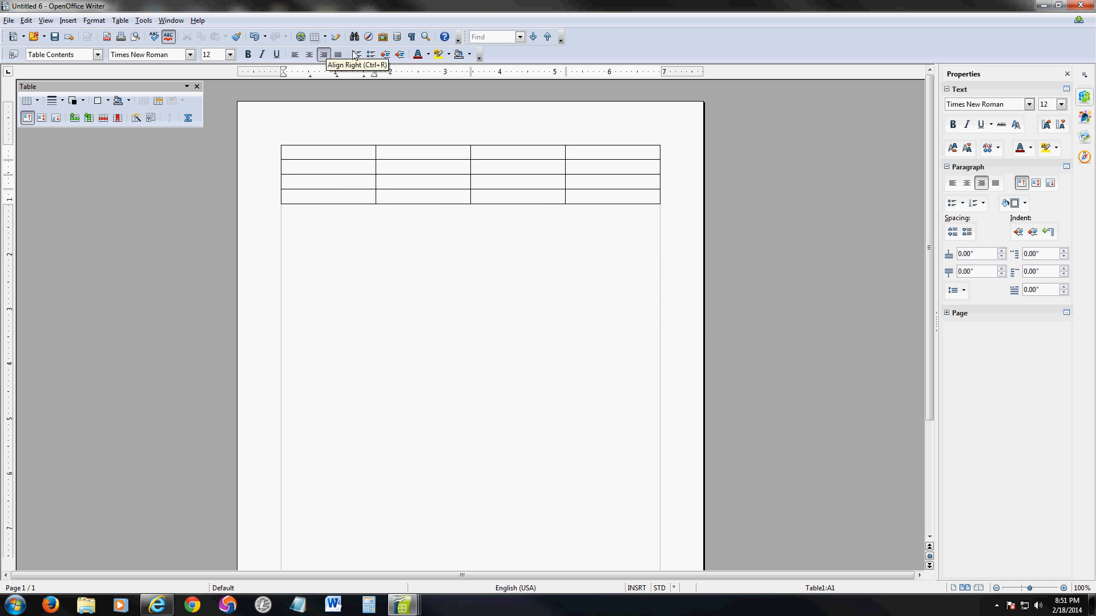
mouse_move(358, 54)
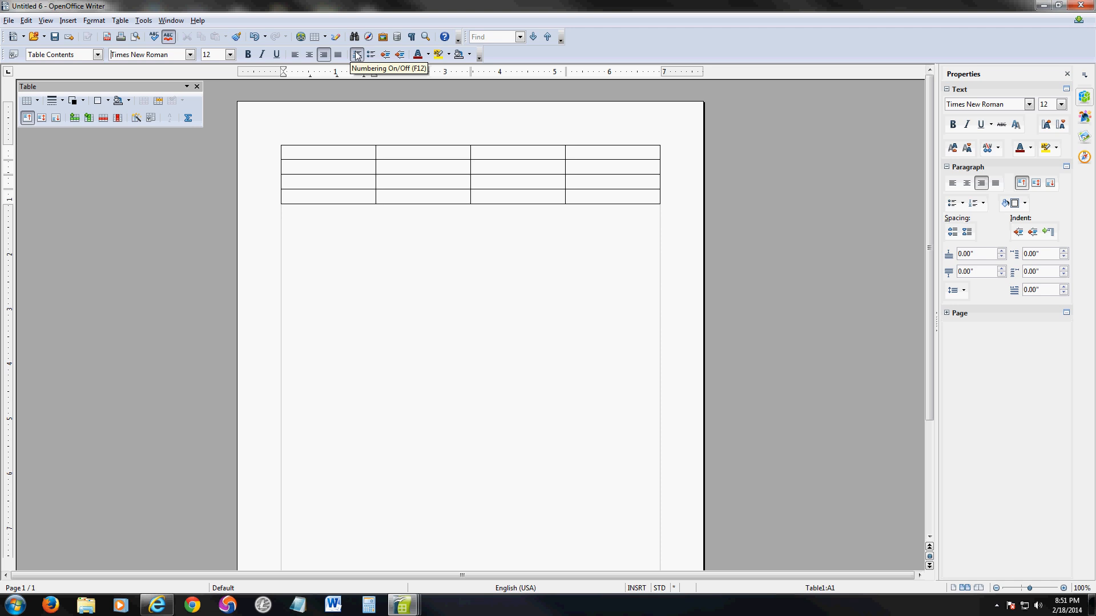
mouse_move(27, 76)
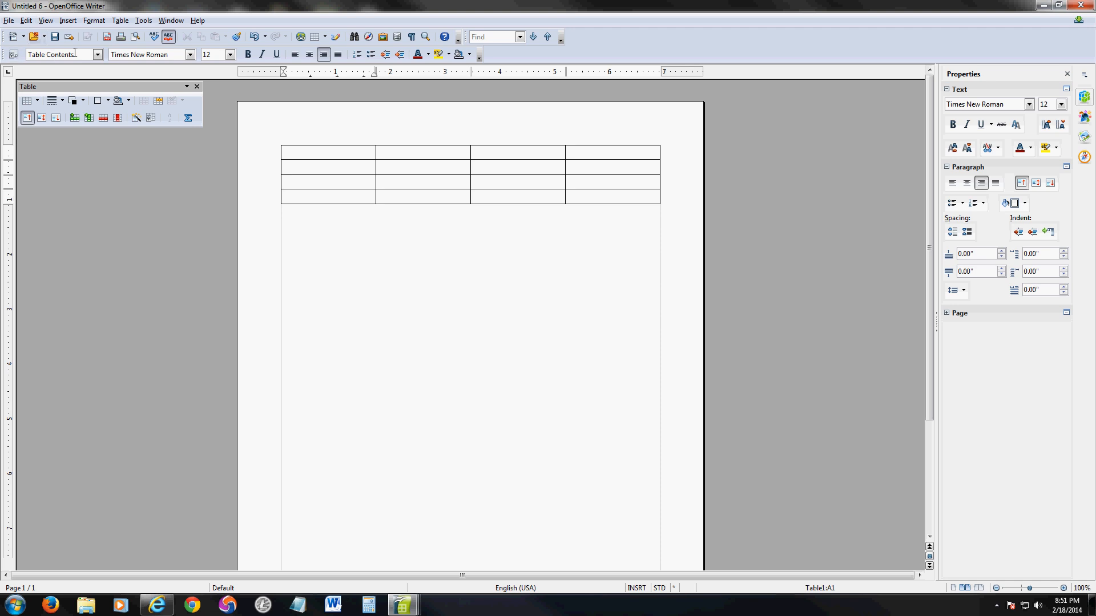
left_click(8, 21)
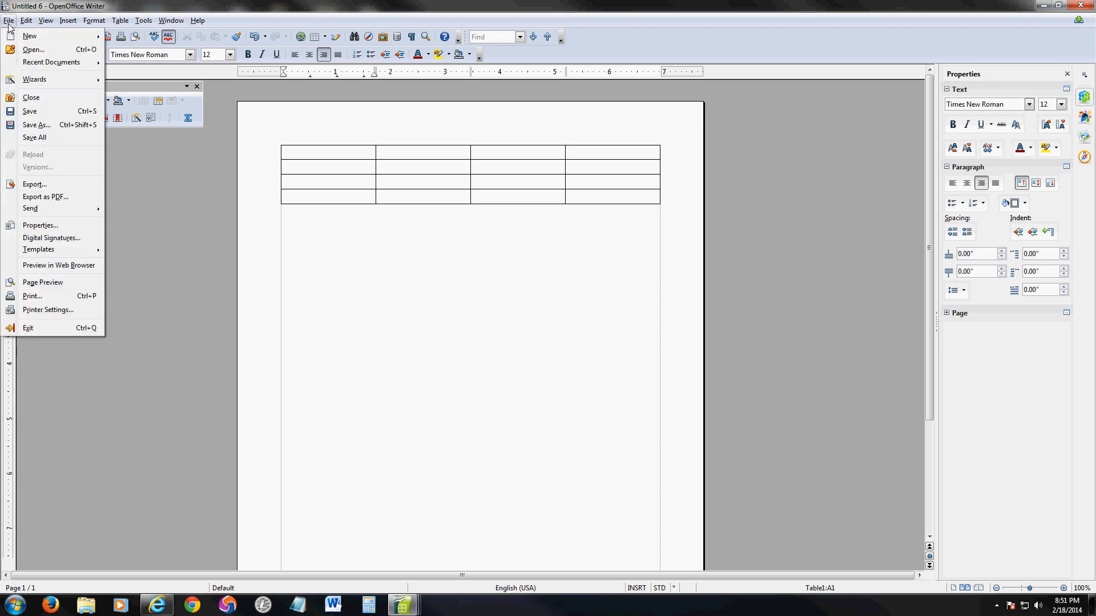
mouse_move(48, 309)
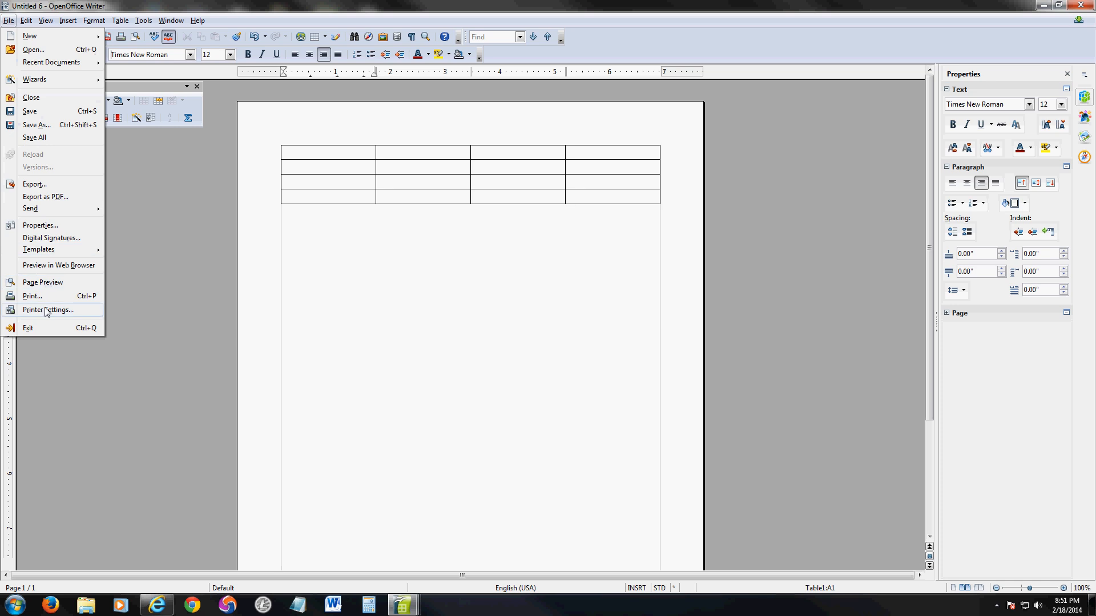
left_click(42, 281)
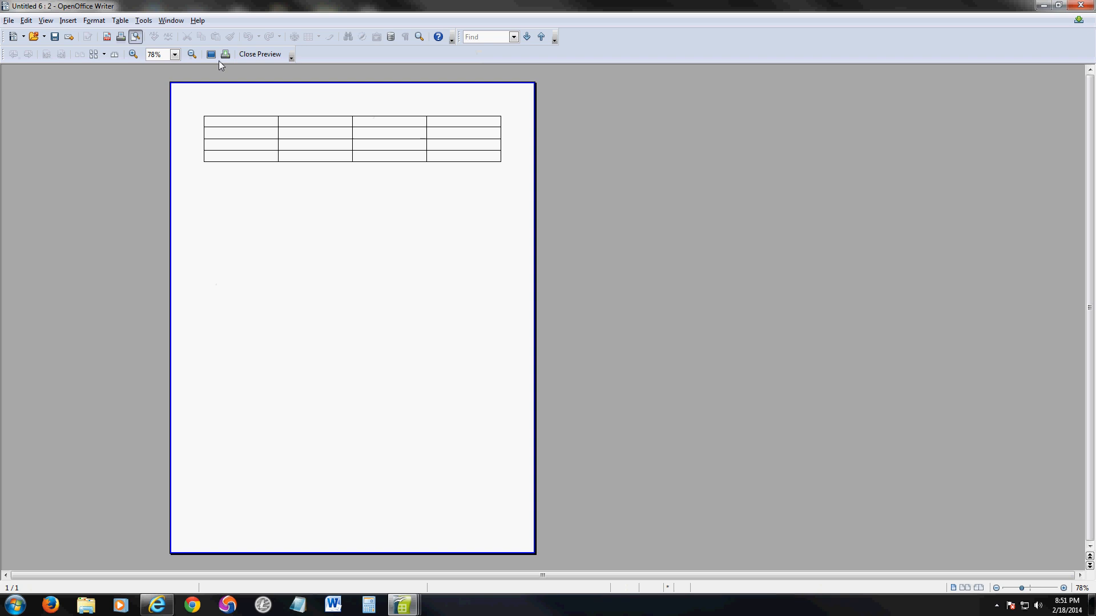
left_click(9, 21)
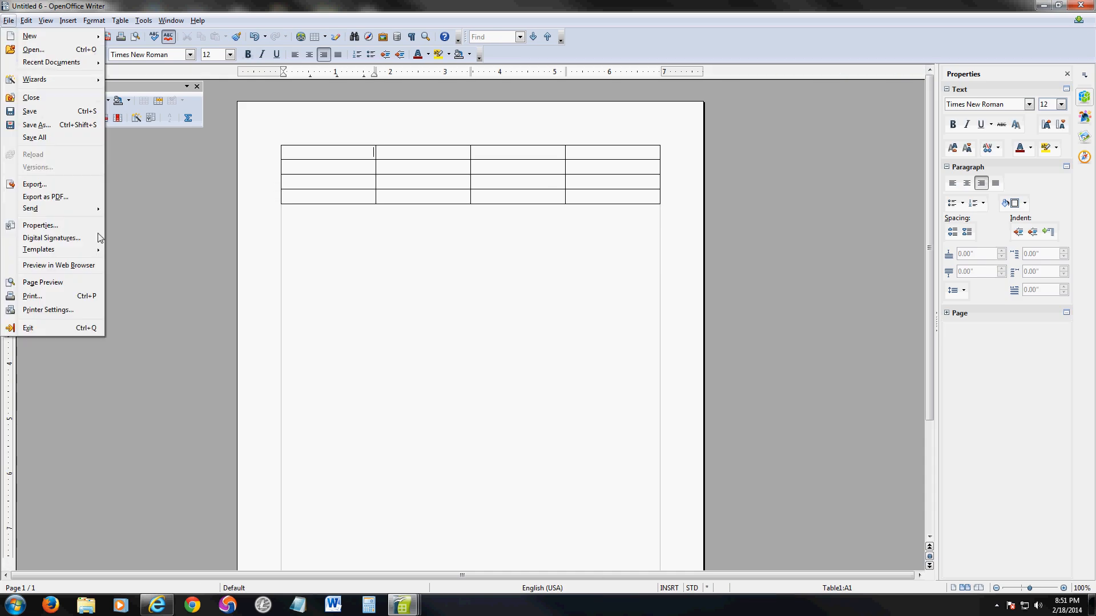
left_click(431, 306)
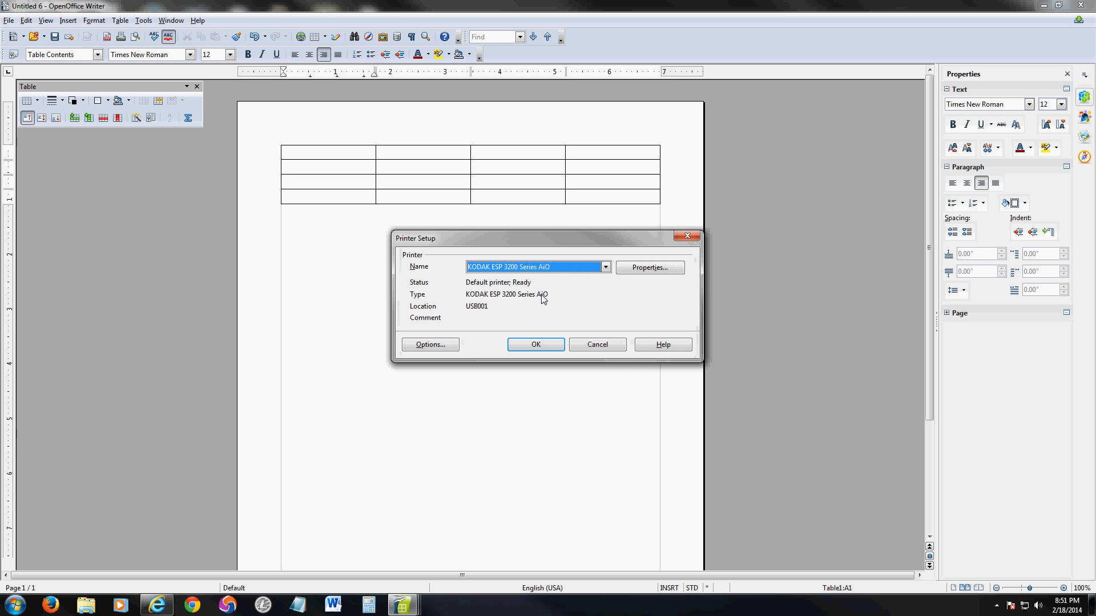
mouse_move(688, 235)
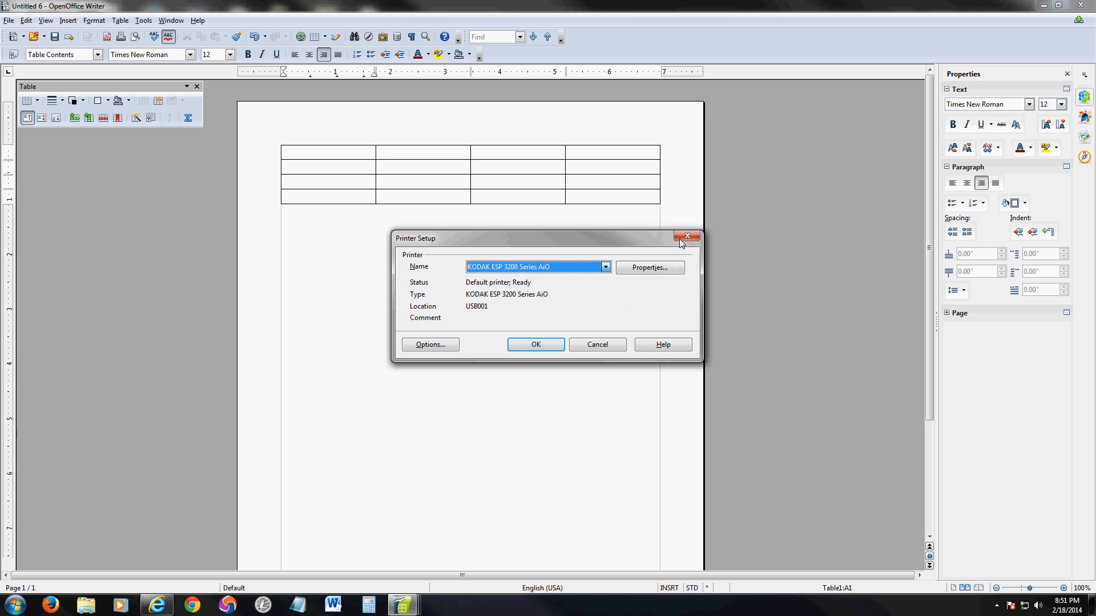
left_click(687, 236)
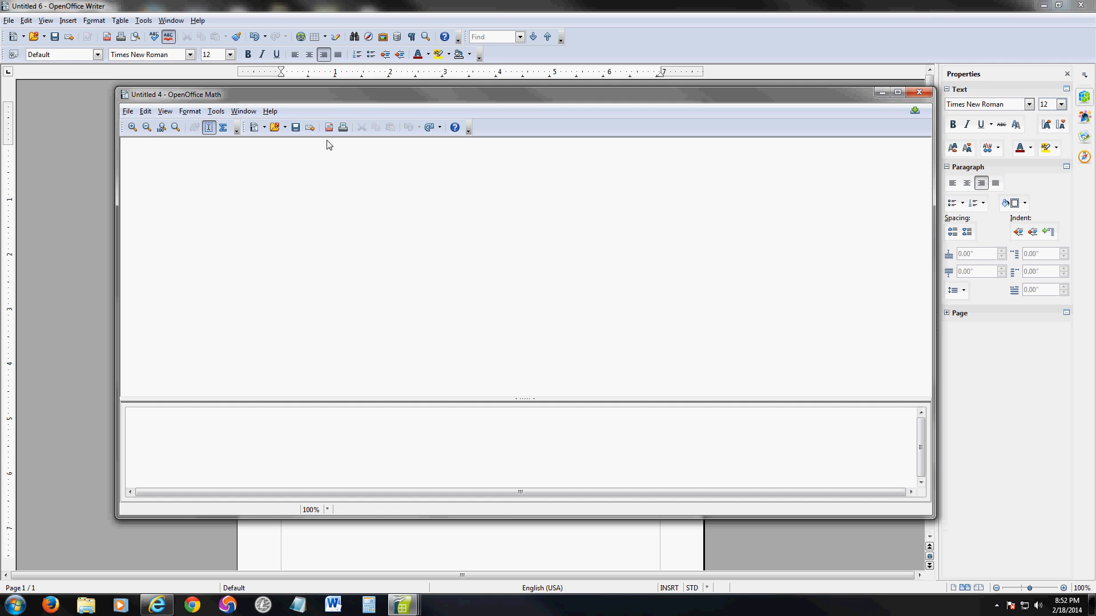
mouse_move(304, 151)
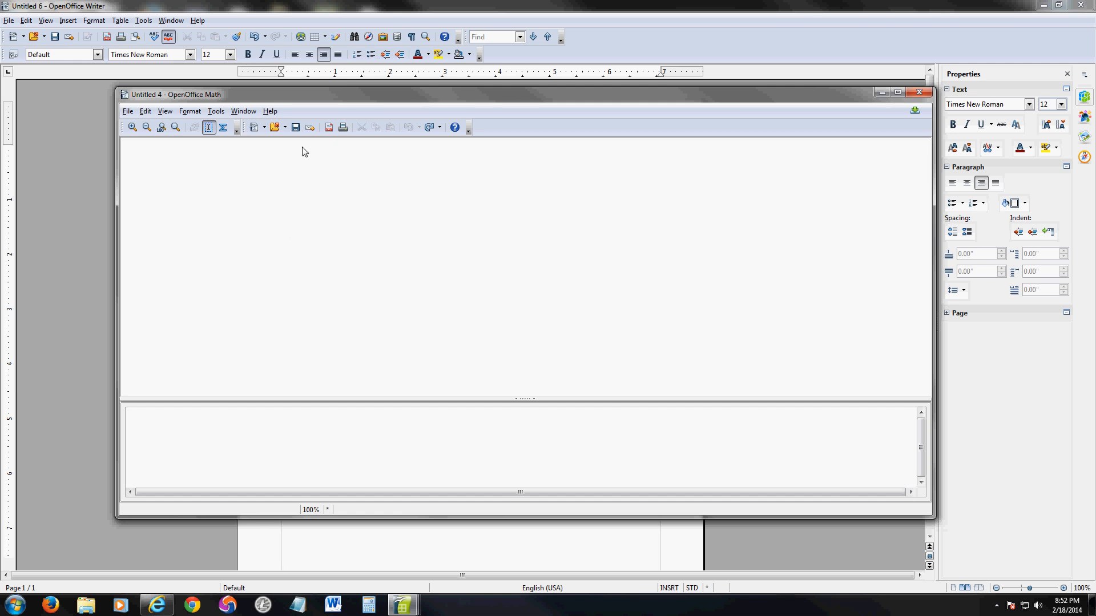
Step: Browse the Help menu of the untitled Math document
left_click(271, 111)
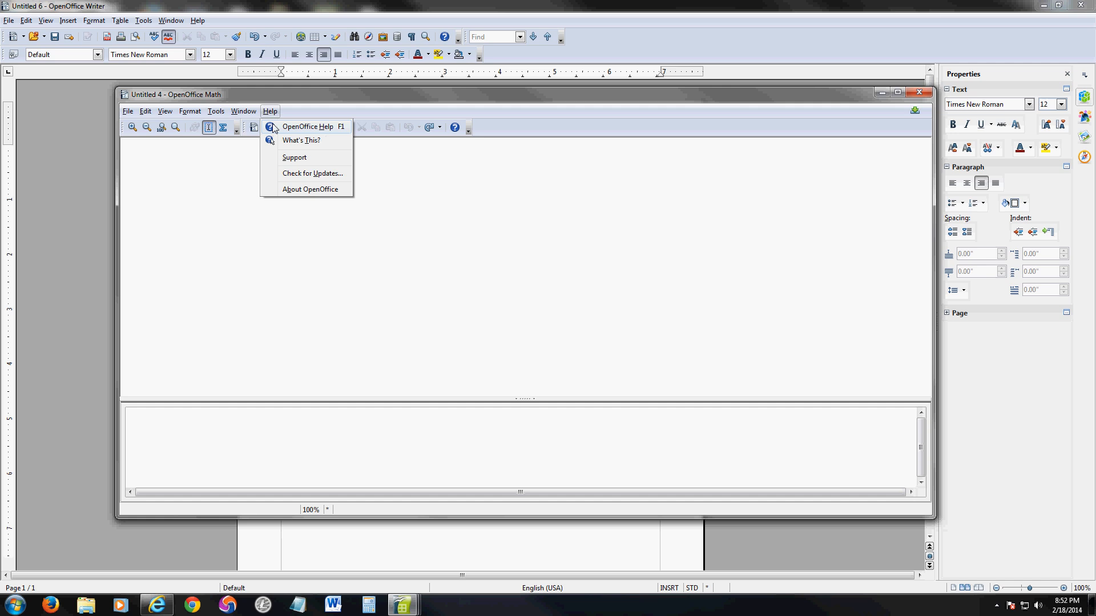
mouse_move(306, 153)
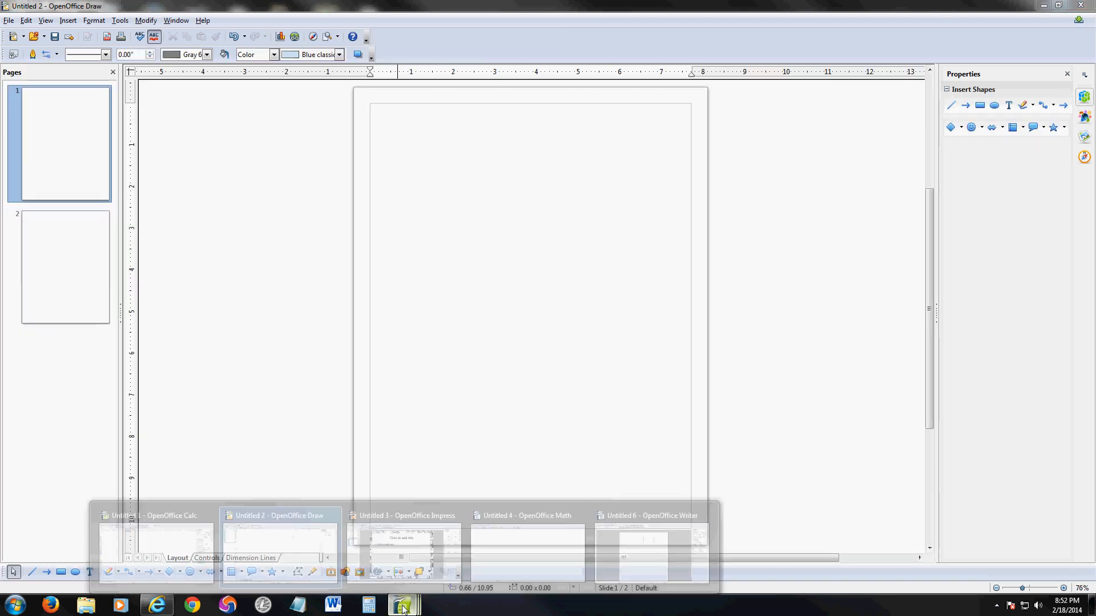
Step: Switch to the Impress presentation and add a third slide after the second
left_click(405, 537)
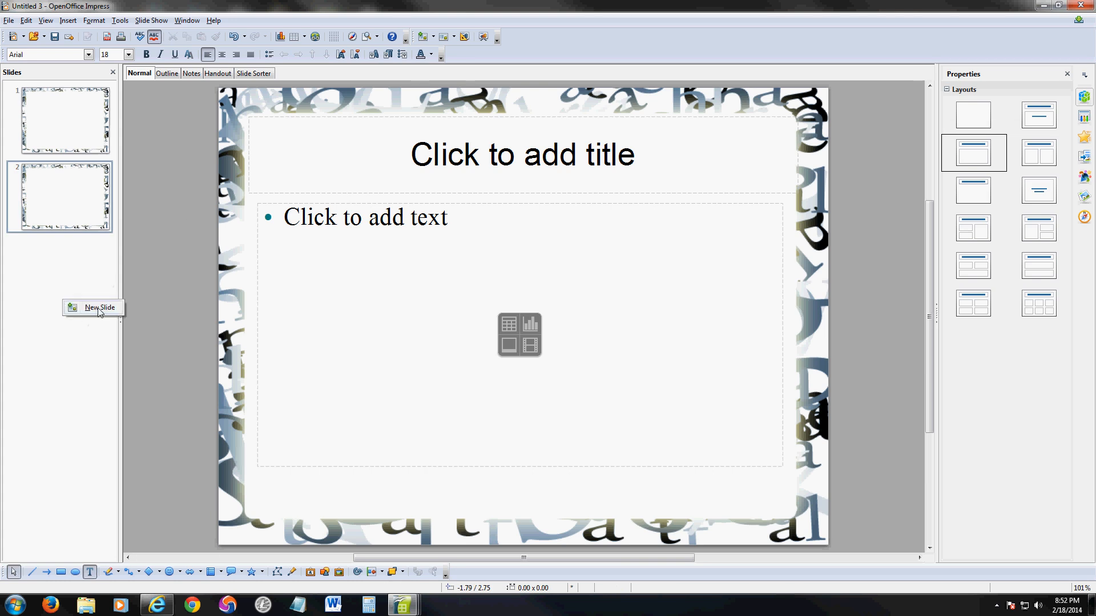
left_click(100, 307)
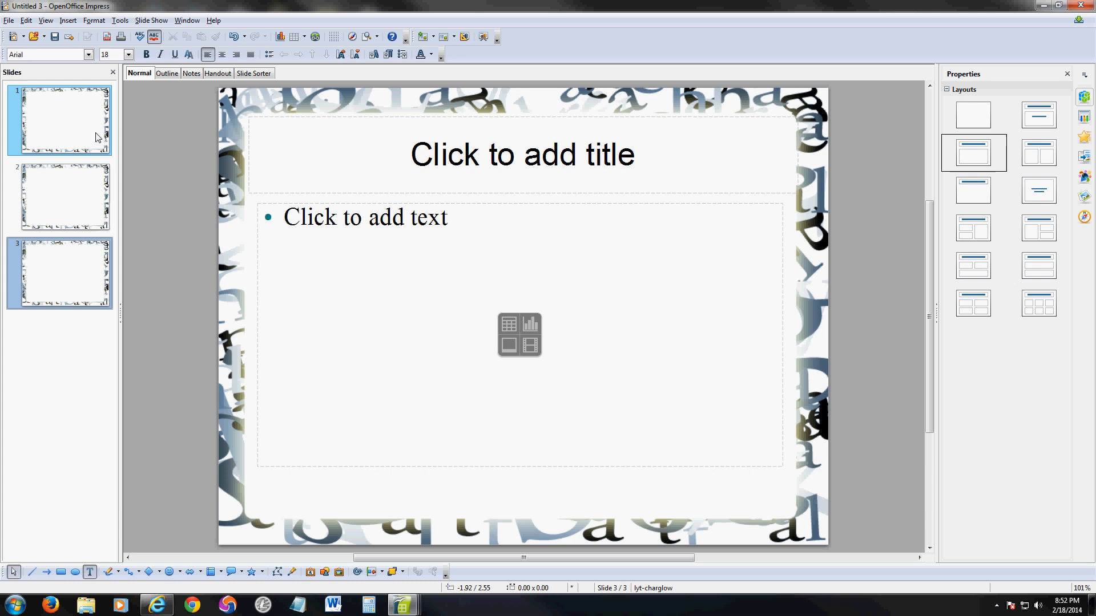
Step: Browse the Insert and Slide Show menus without making changes
left_click(67, 20)
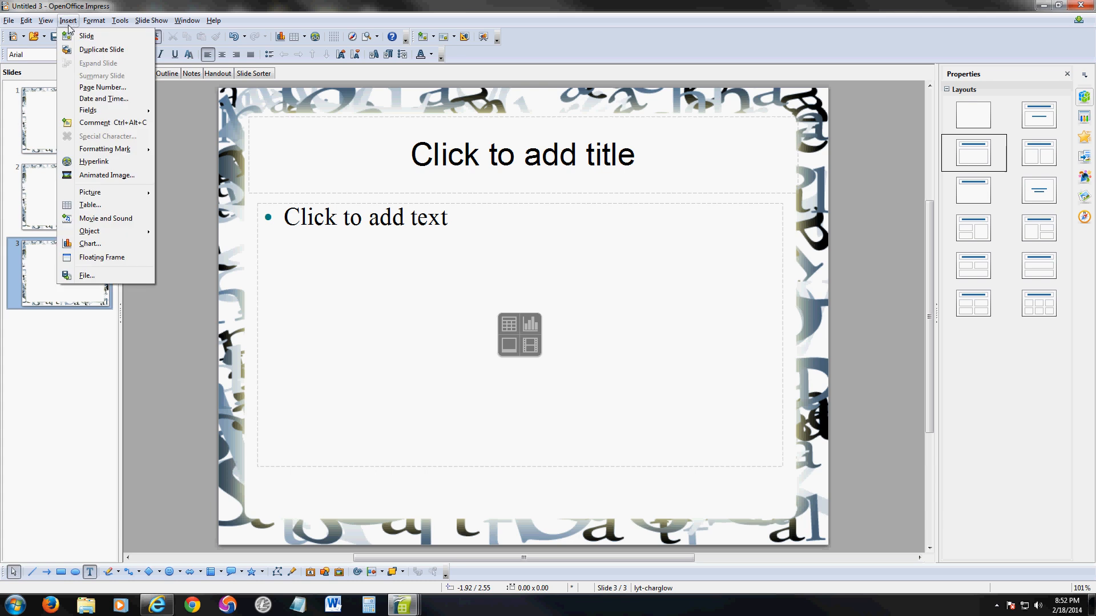
mouse_move(89, 204)
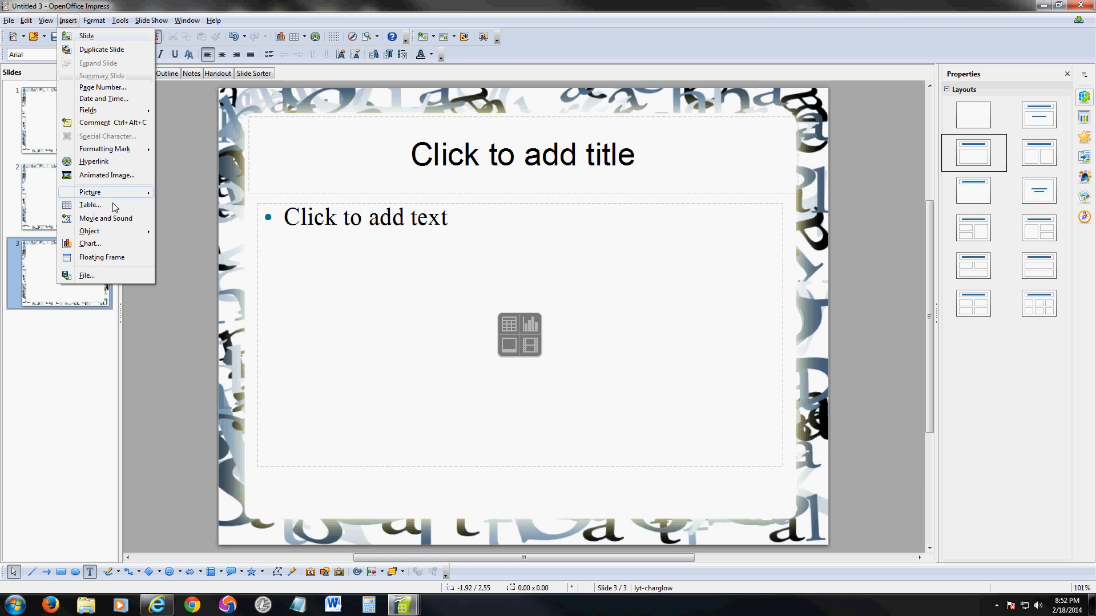
left_click(87, 275)
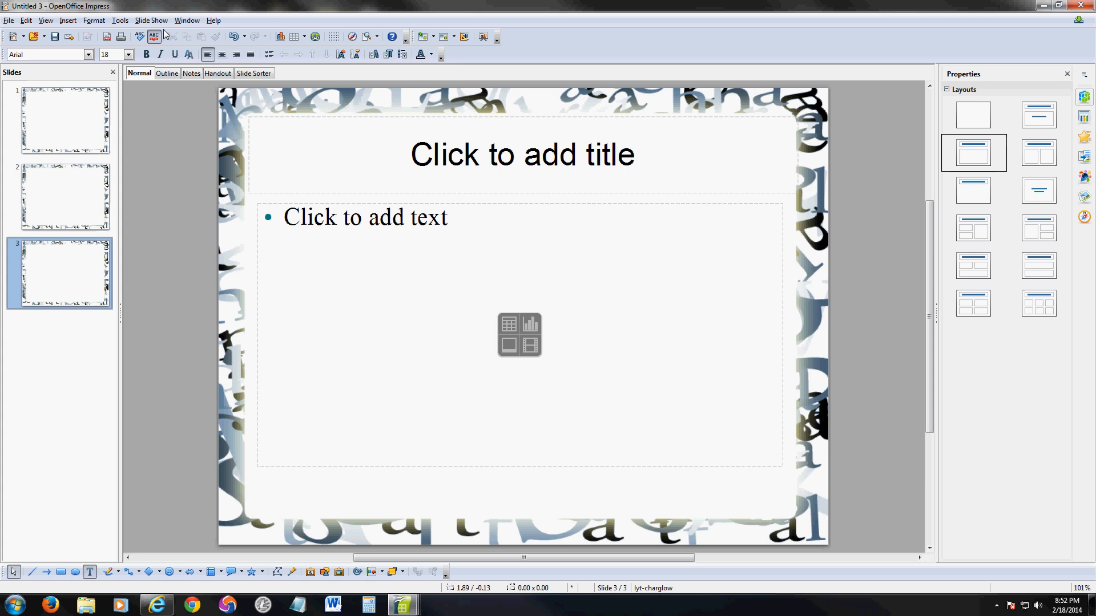
left_click(150, 20)
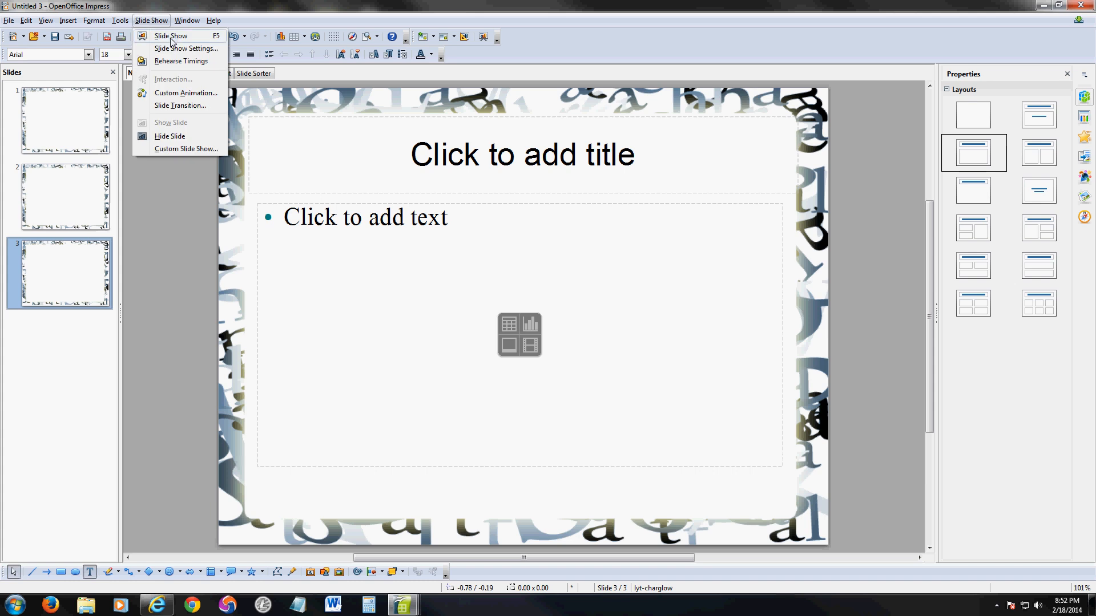
left_click(383, 230)
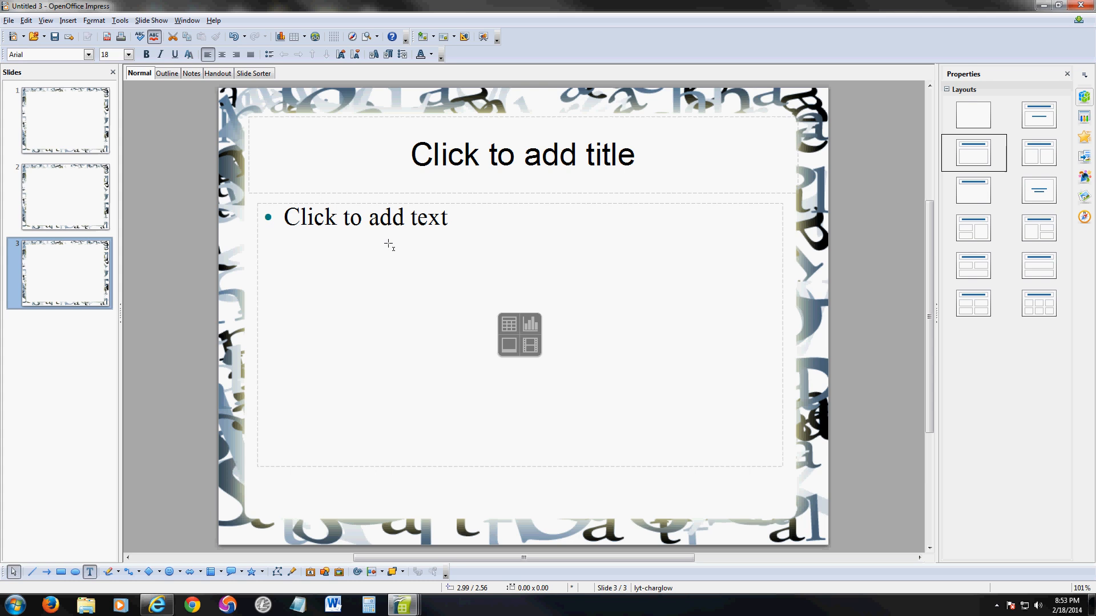
mouse_move(239, 124)
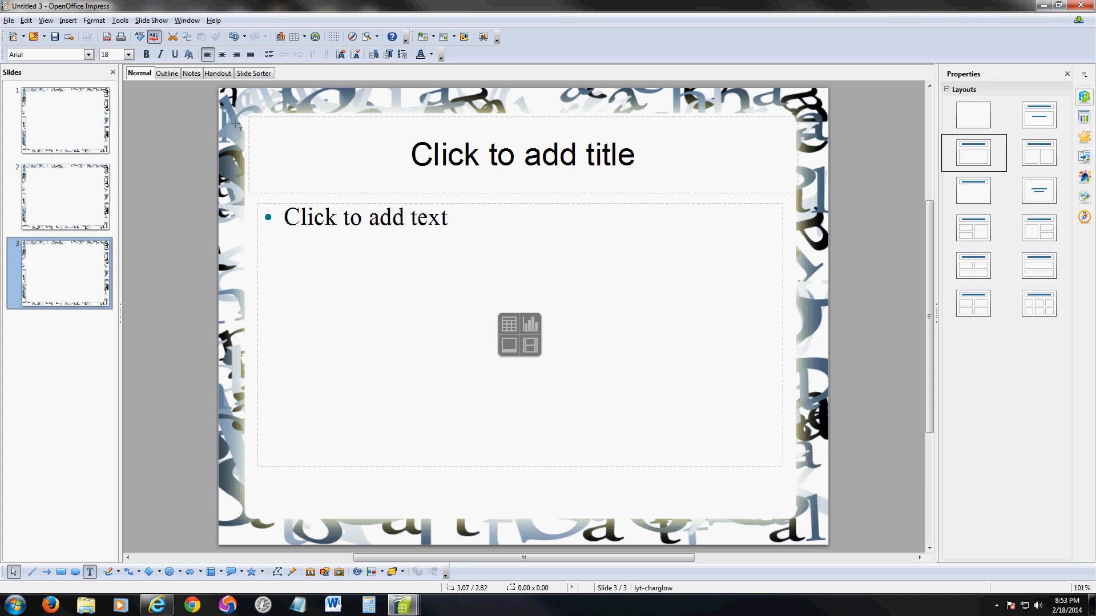
mouse_move(125, 24)
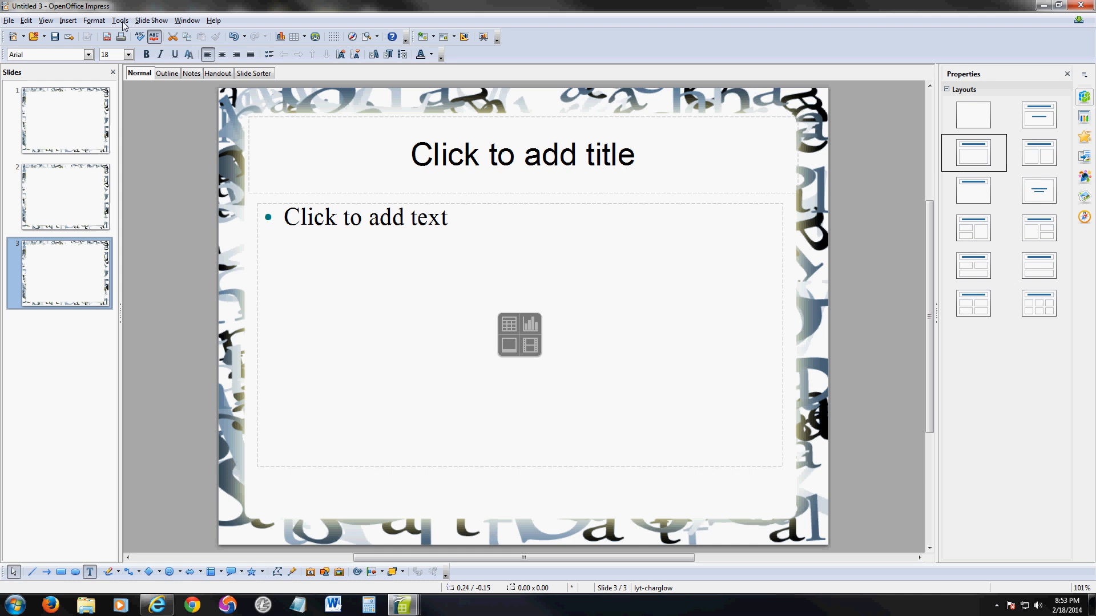
left_click(119, 21)
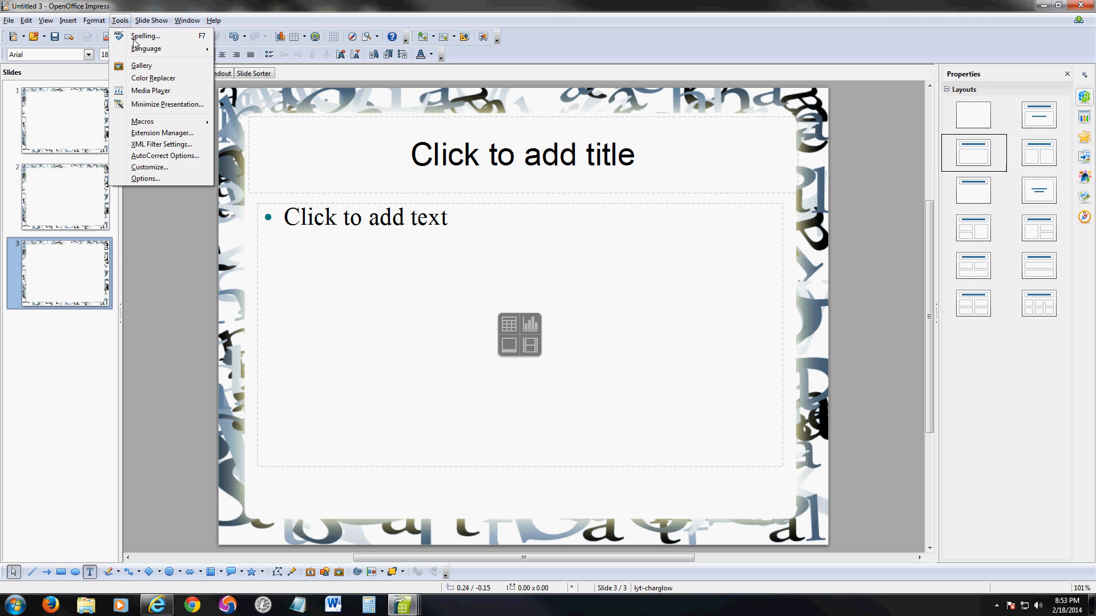
mouse_move(165, 166)
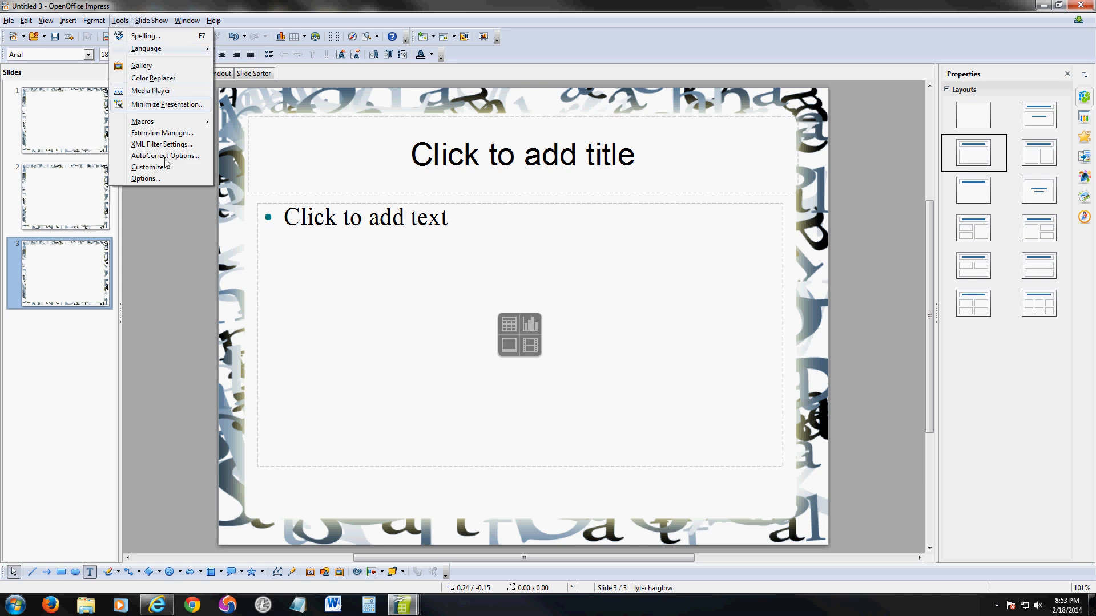
left_click(150, 167)
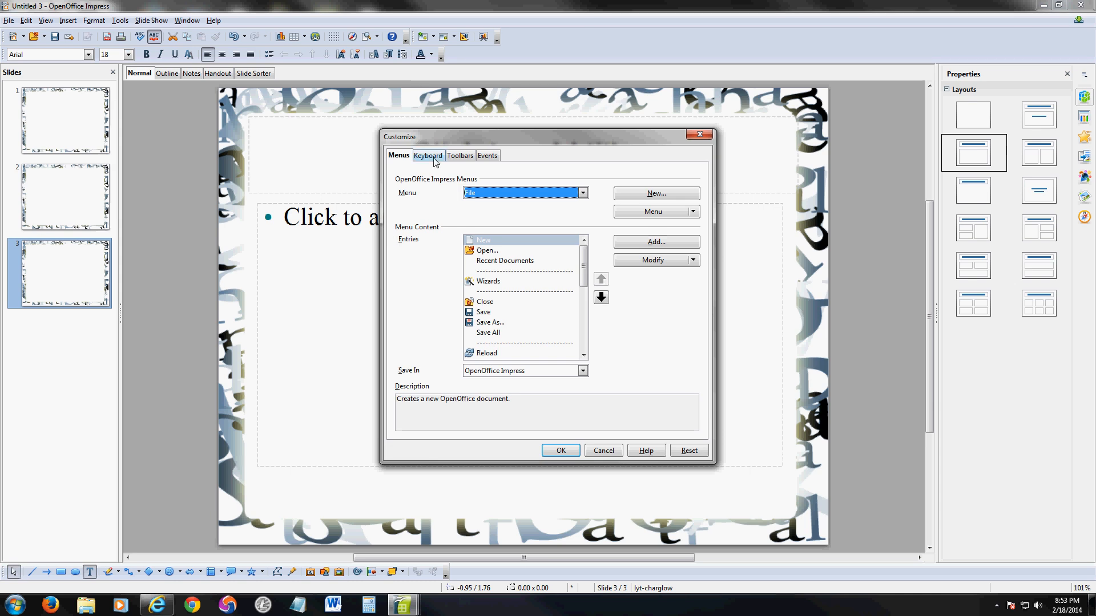
left_click(582, 192)
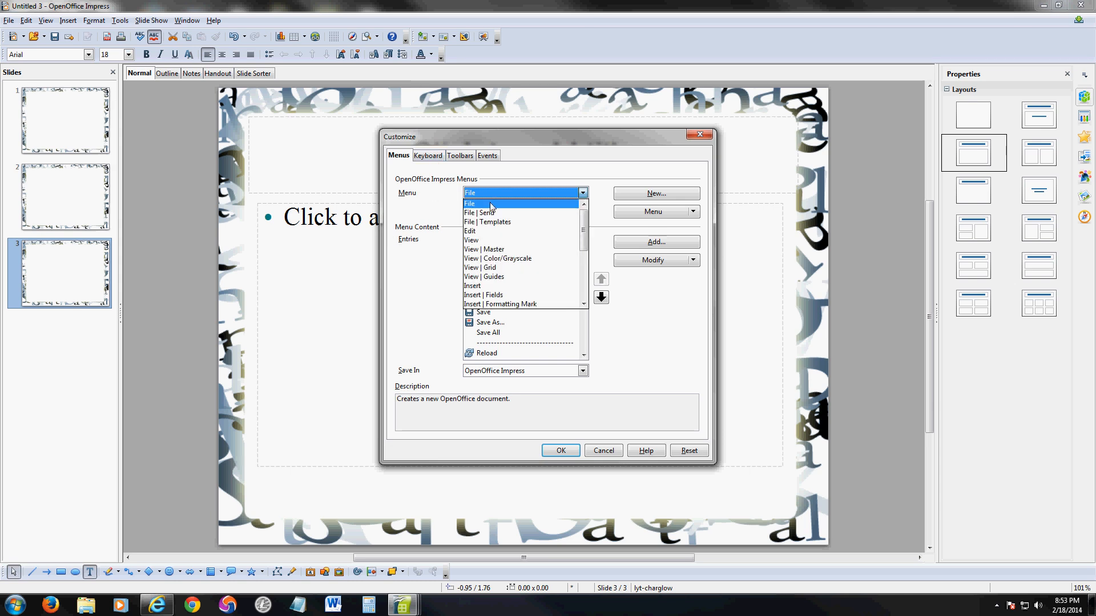
left_click(488, 221)
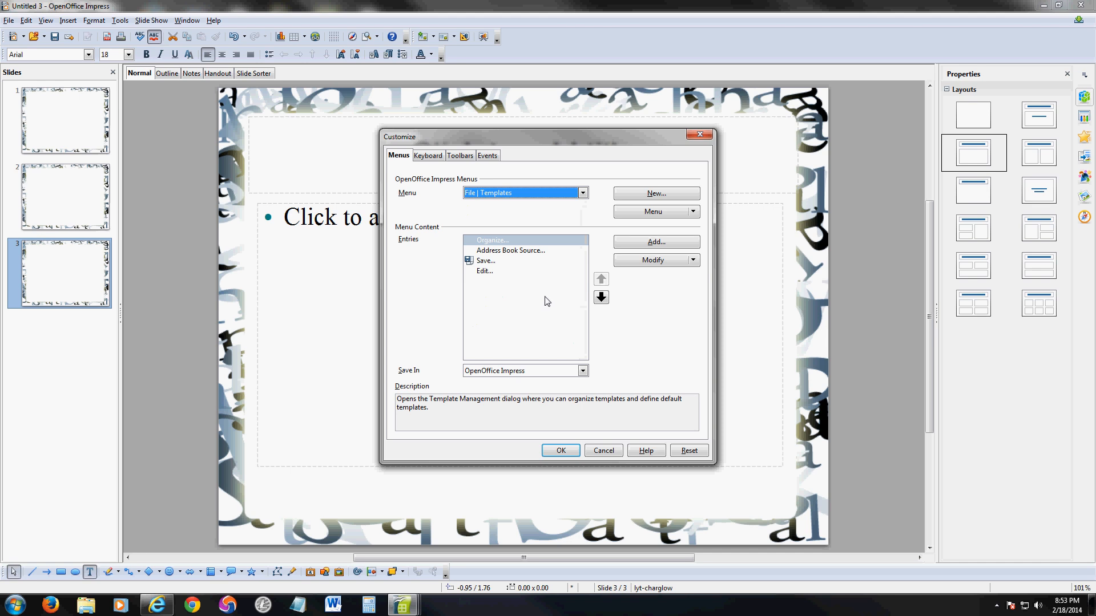
mouse_move(617, 194)
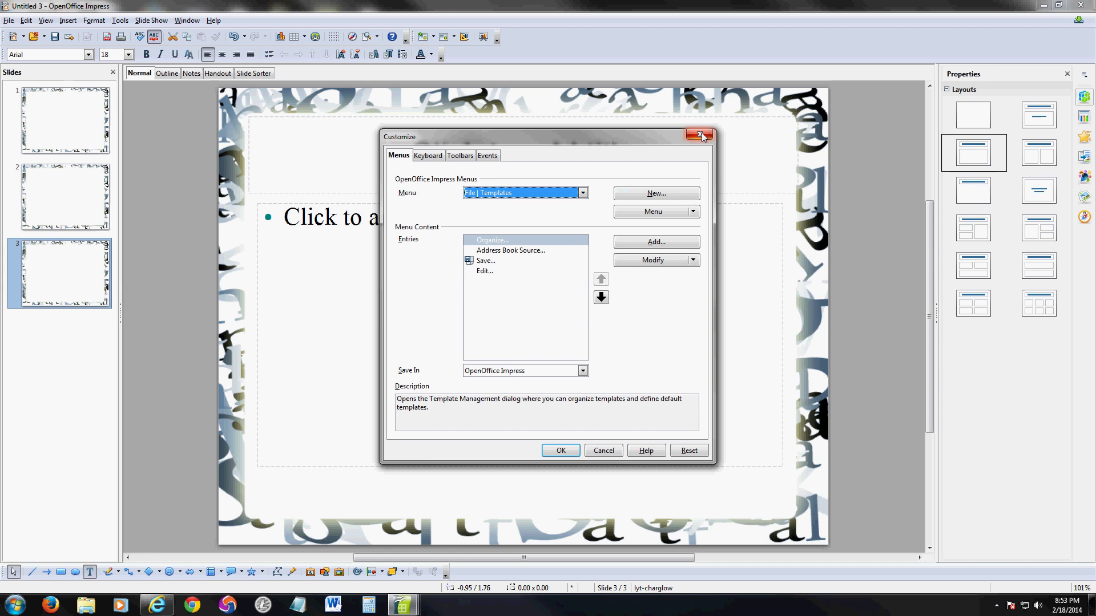
left_click(701, 135)
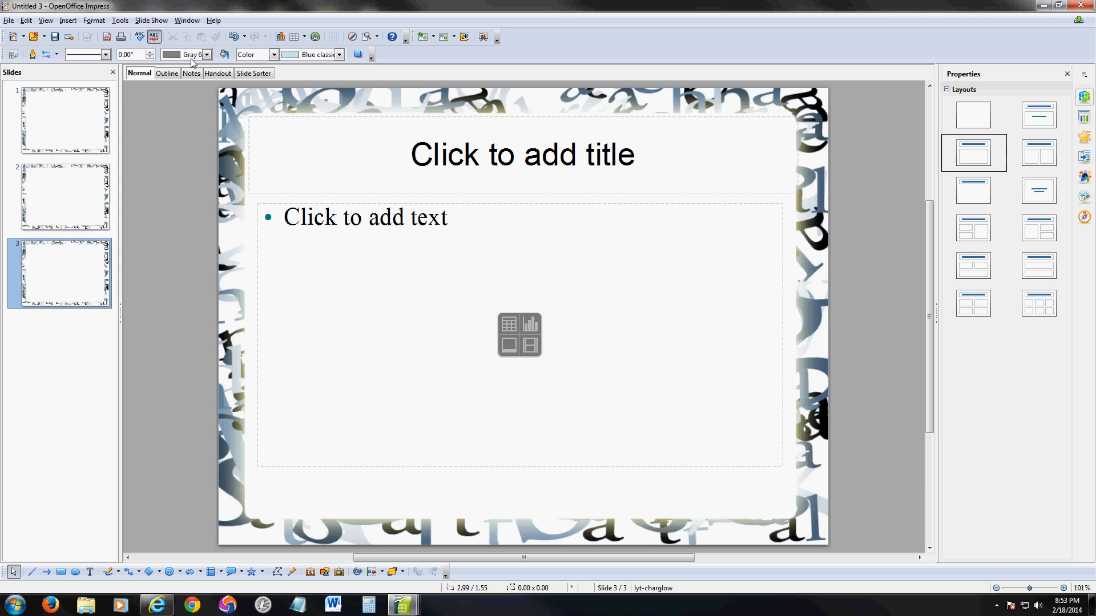
left_click(120, 21)
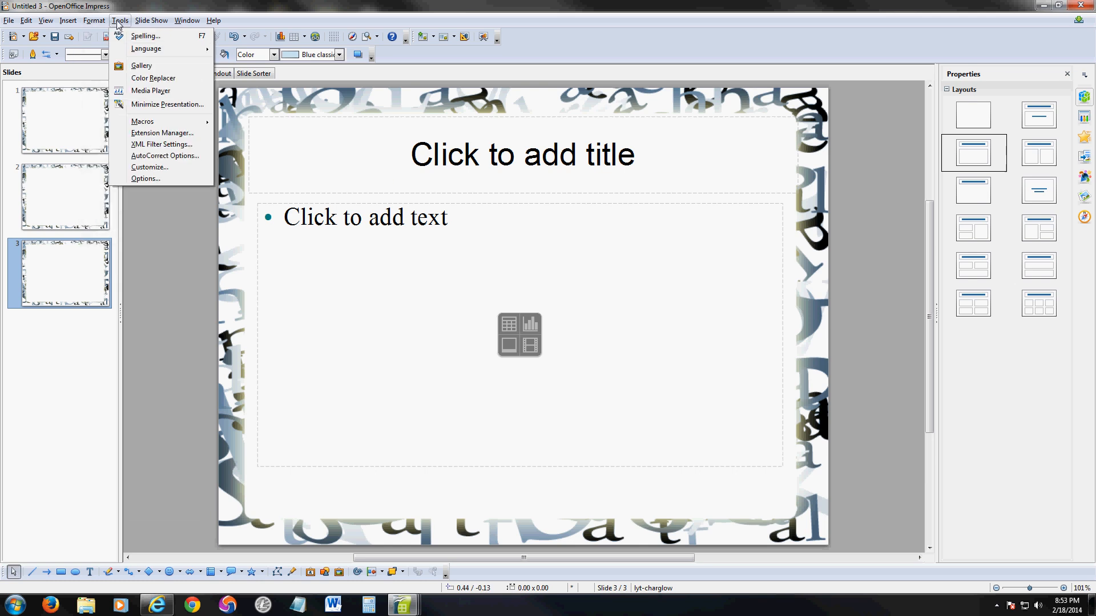
Step: Browse the Insert and Edit menus on slide 3 without making changes
left_click(67, 20)
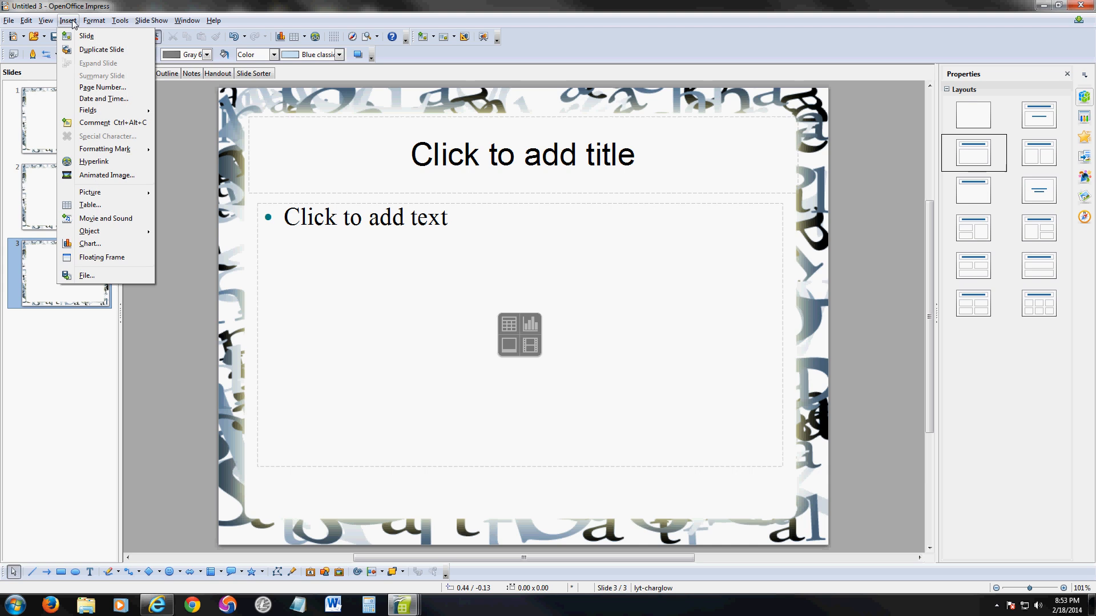
left_click(26, 21)
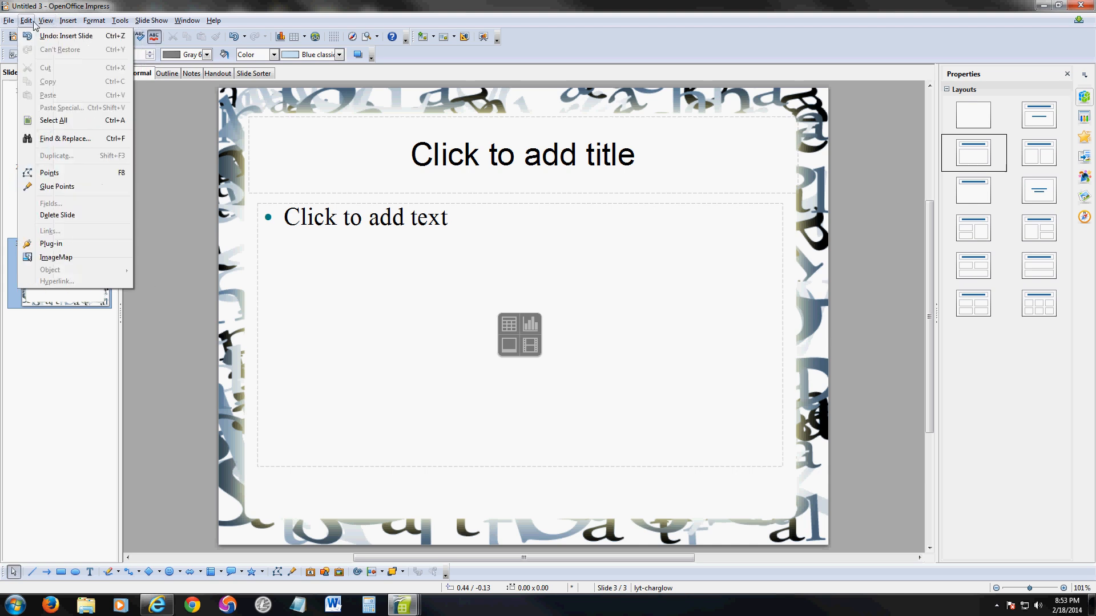
left_click(9, 20)
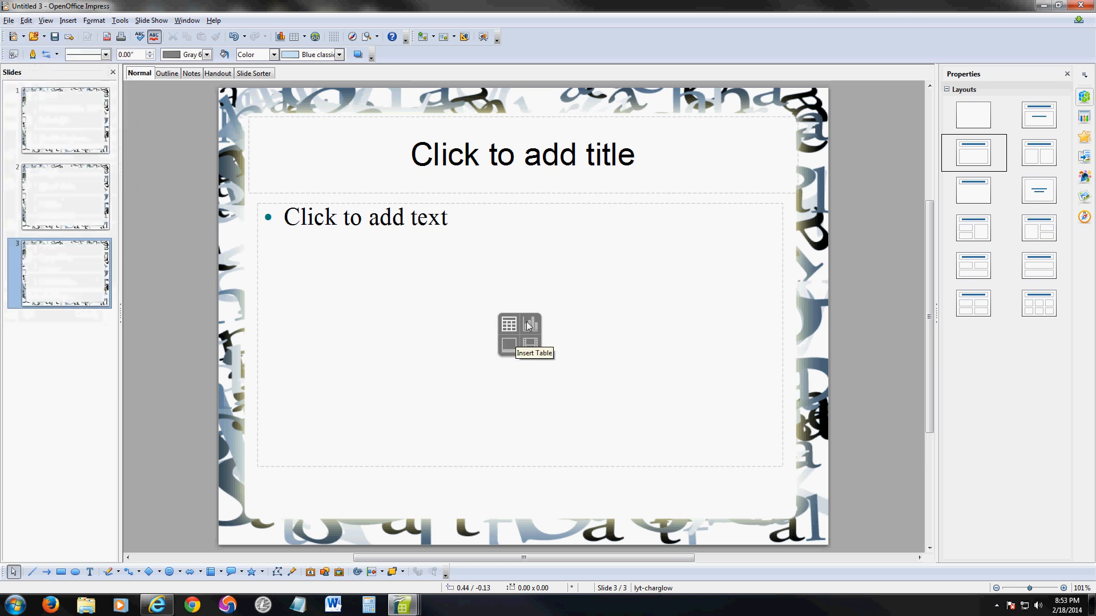
mouse_move(509, 329)
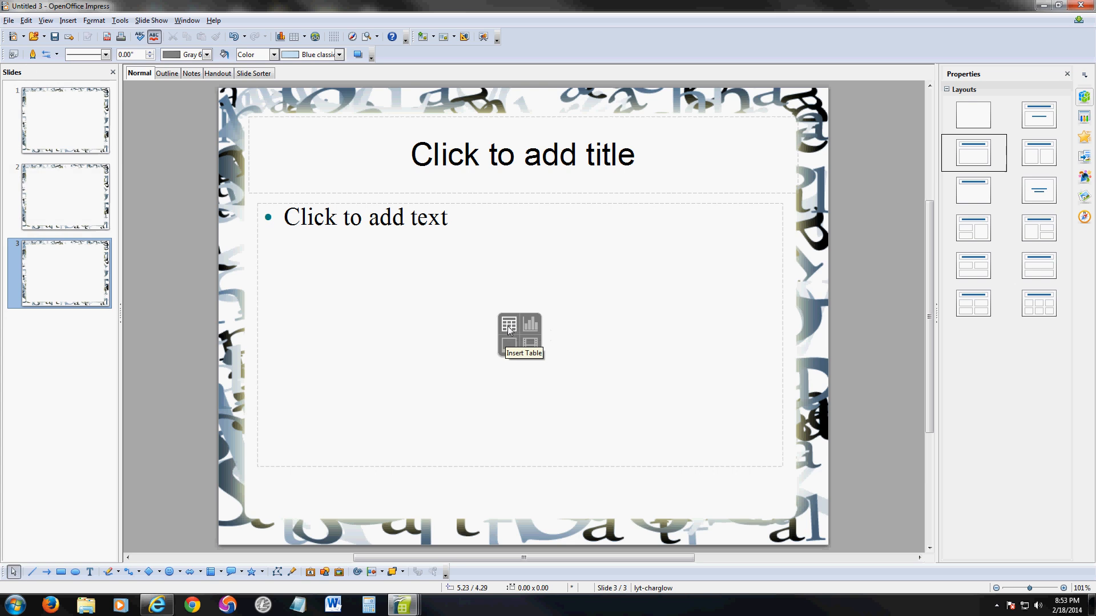
mouse_move(531, 342)
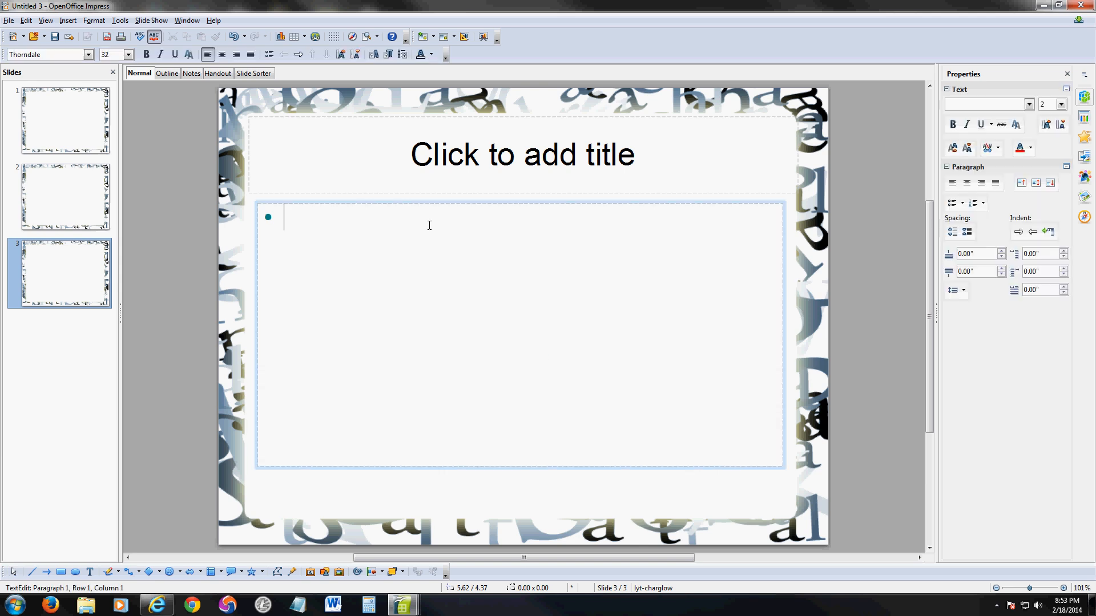
Step: Give slide 3 the bullet text 'Tesdtdfbn' and the title text 'vhjcbwducfbk'
type("Tesdtdfbnwkjdc")
left_click(523, 154)
type("HUIF")
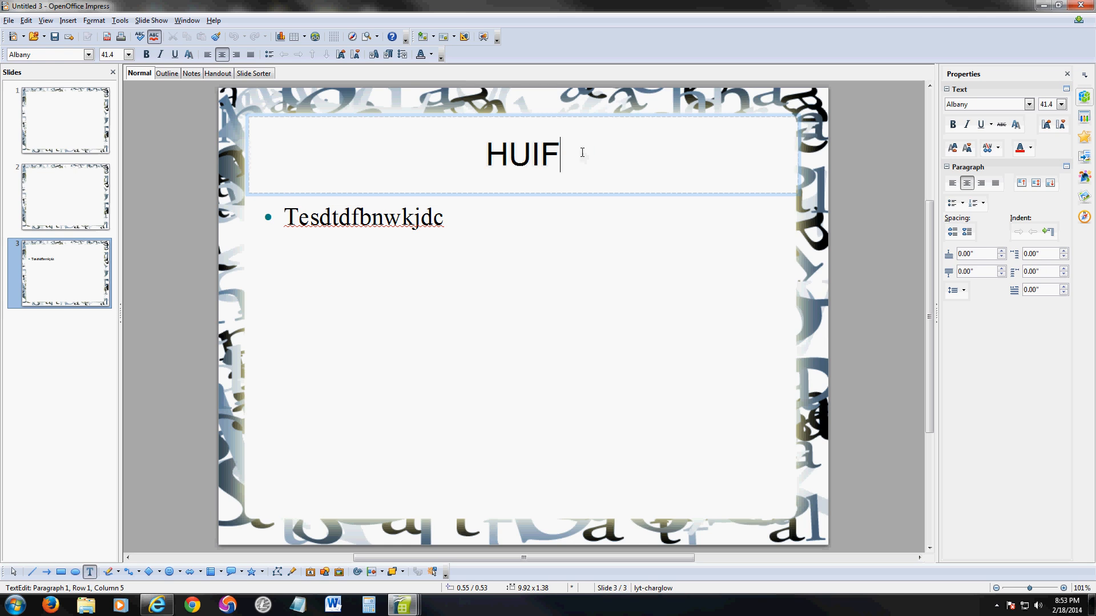
type("vhjcbwducfbk")
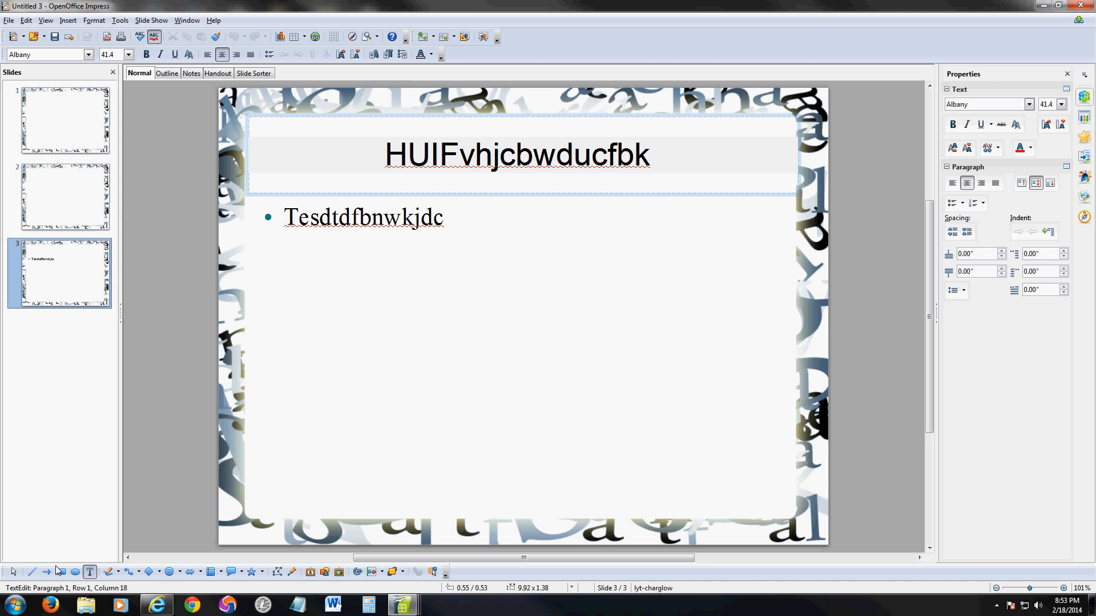
left_click(11, 605)
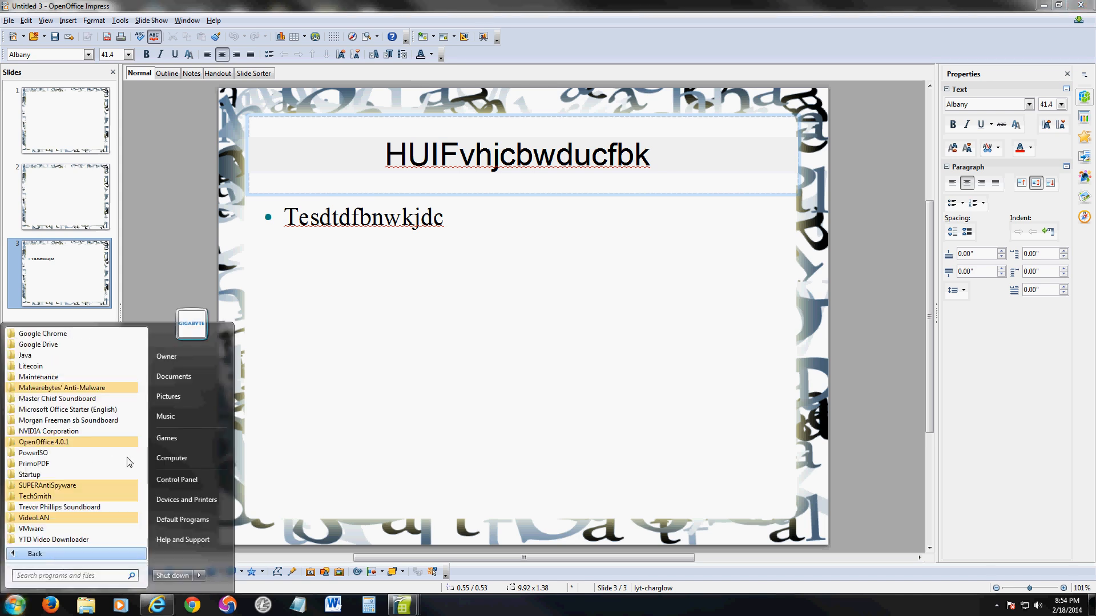
left_click(43, 442)
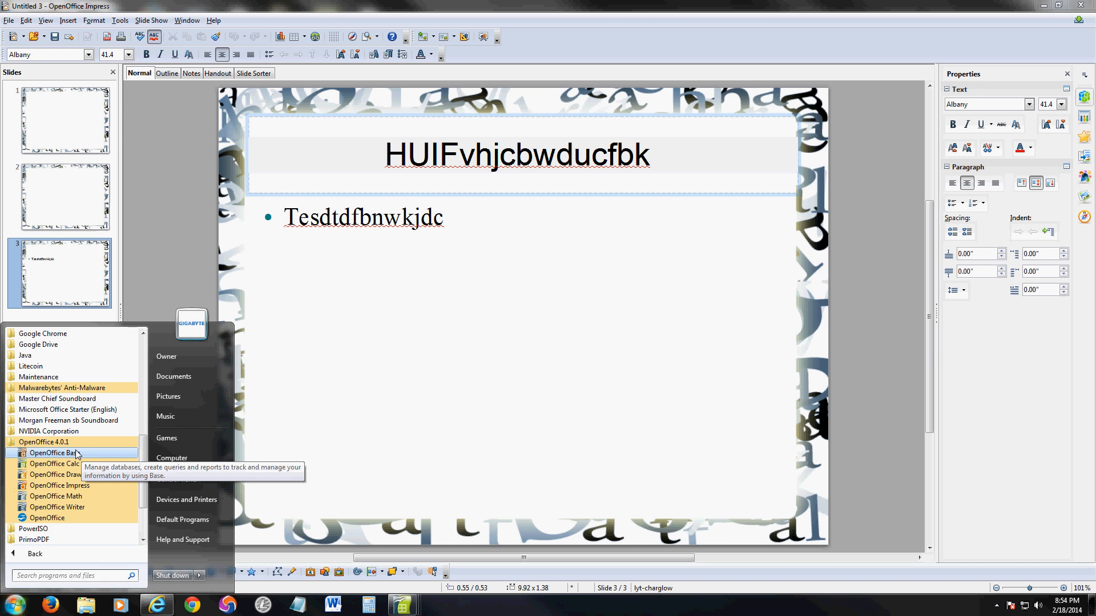
left_click(52, 454)
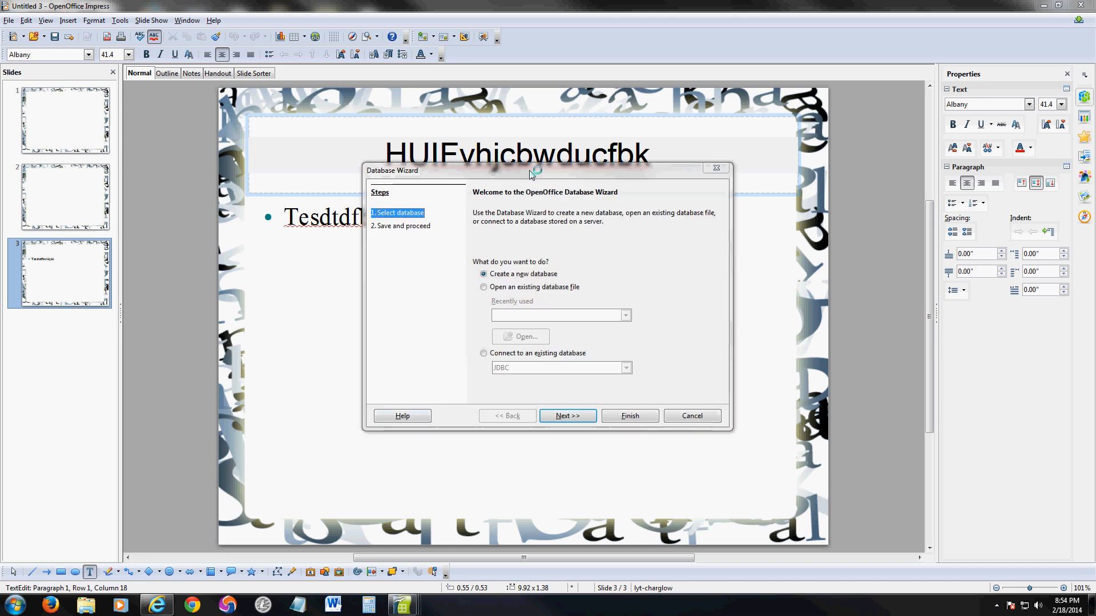
left_click_drag(533, 168, 511, 181)
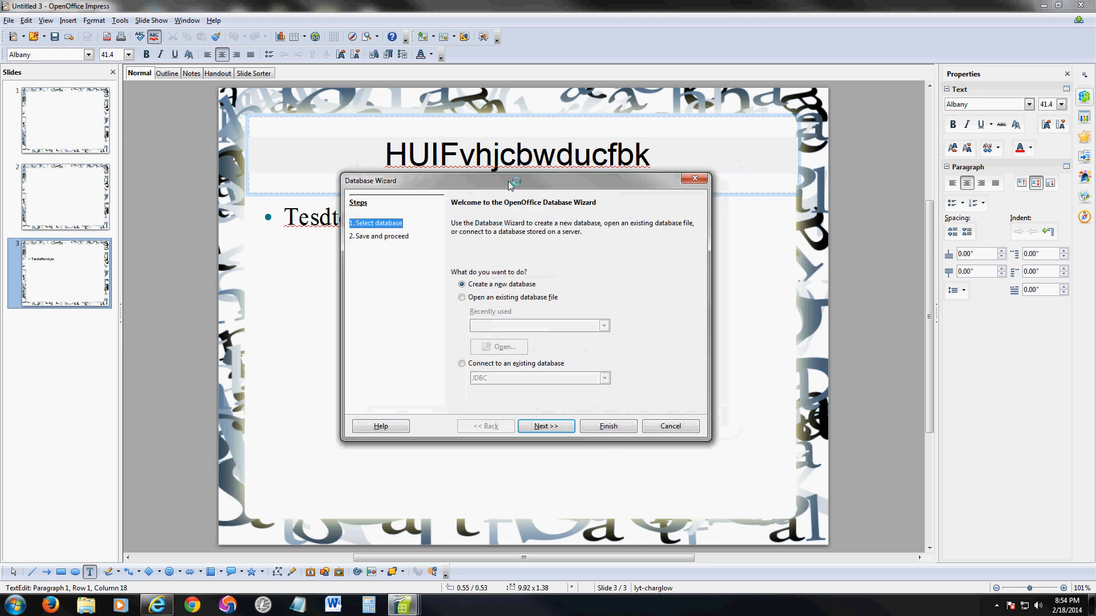
mouse_move(502, 197)
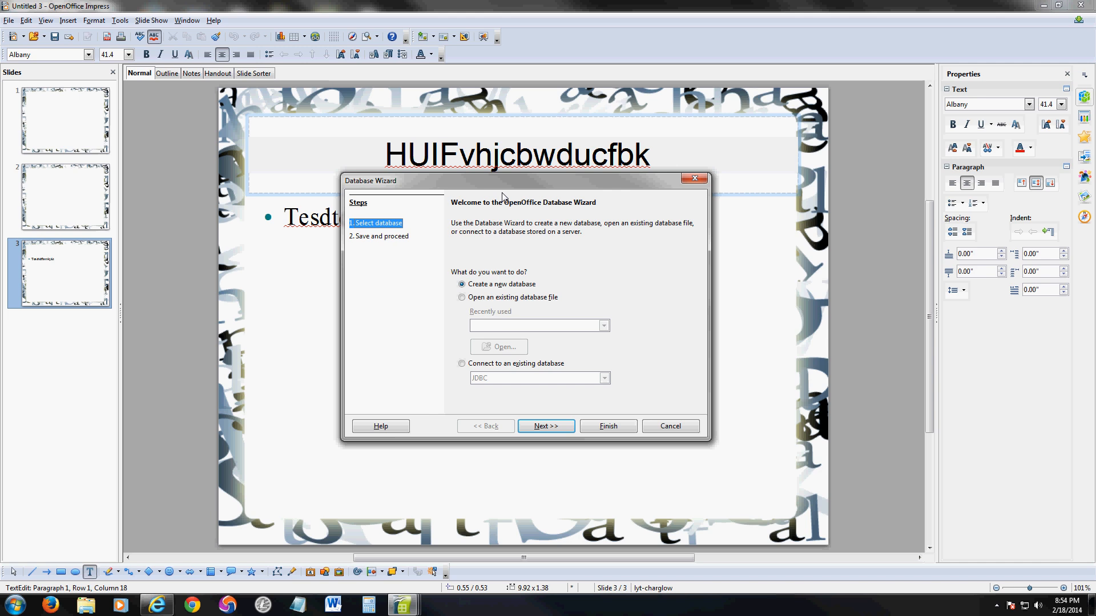
left_click(462, 297)
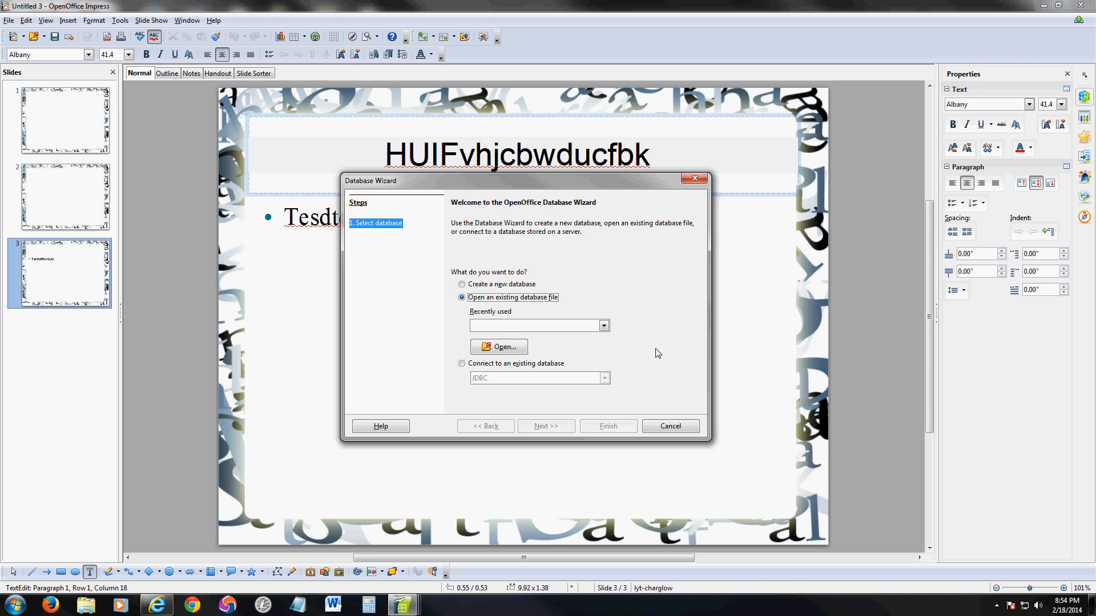
left_click(461, 284)
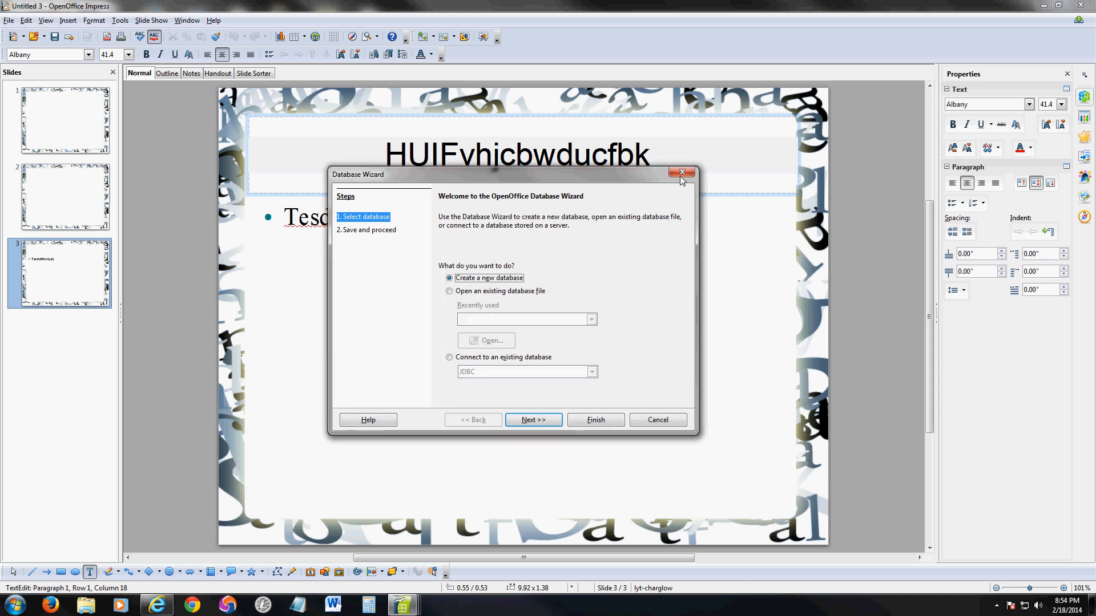
left_click(680, 172)
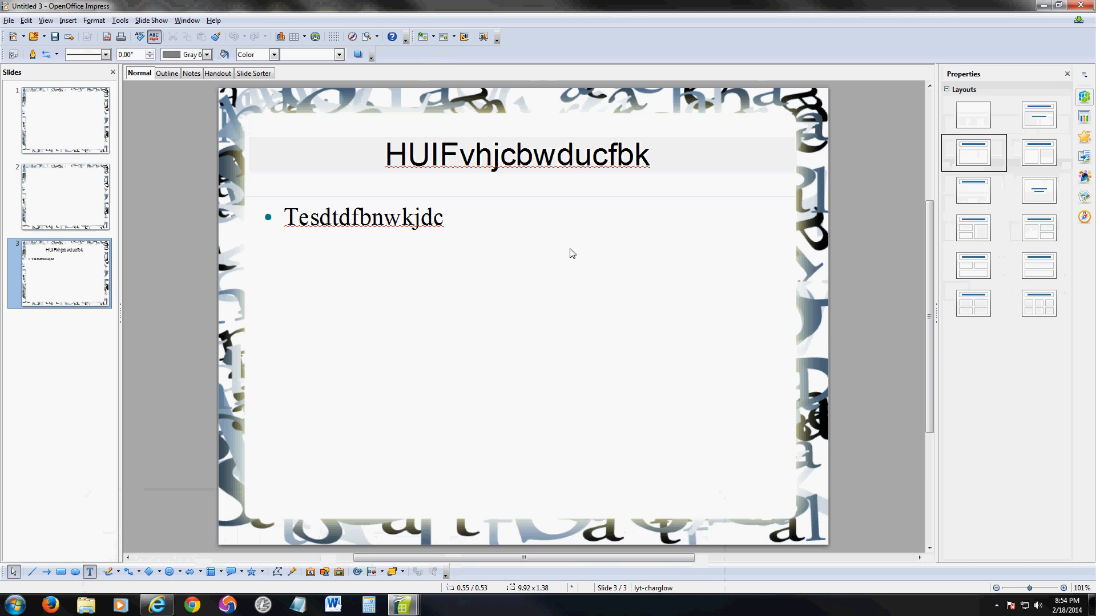
Step: Apply the 'Title, 2 Content and Content' layout to slide 3 from the sidebar
left_click(1038, 114)
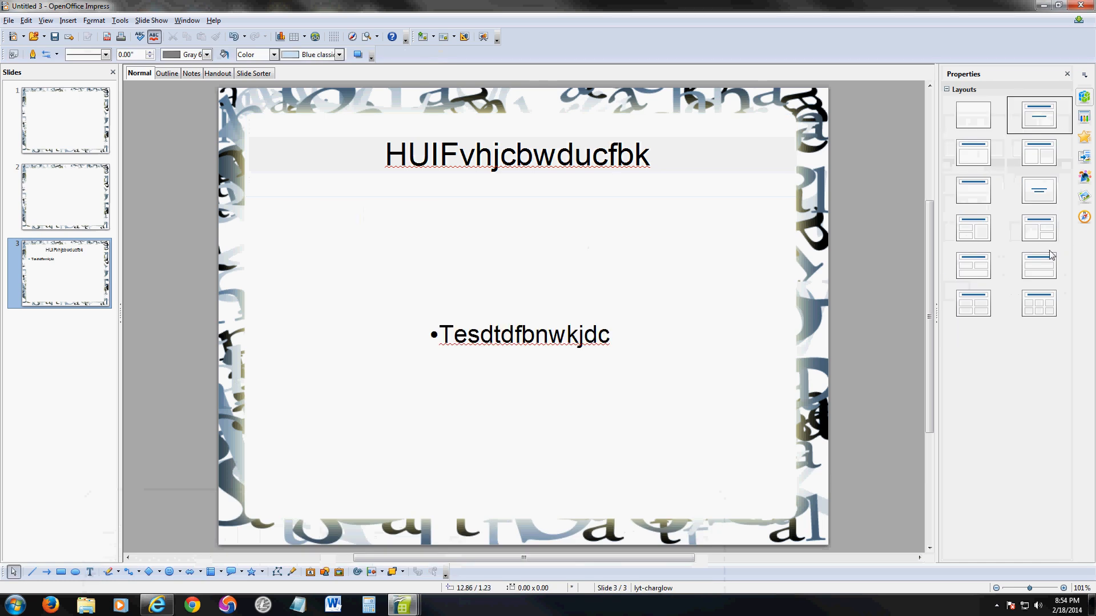
left_click(972, 229)
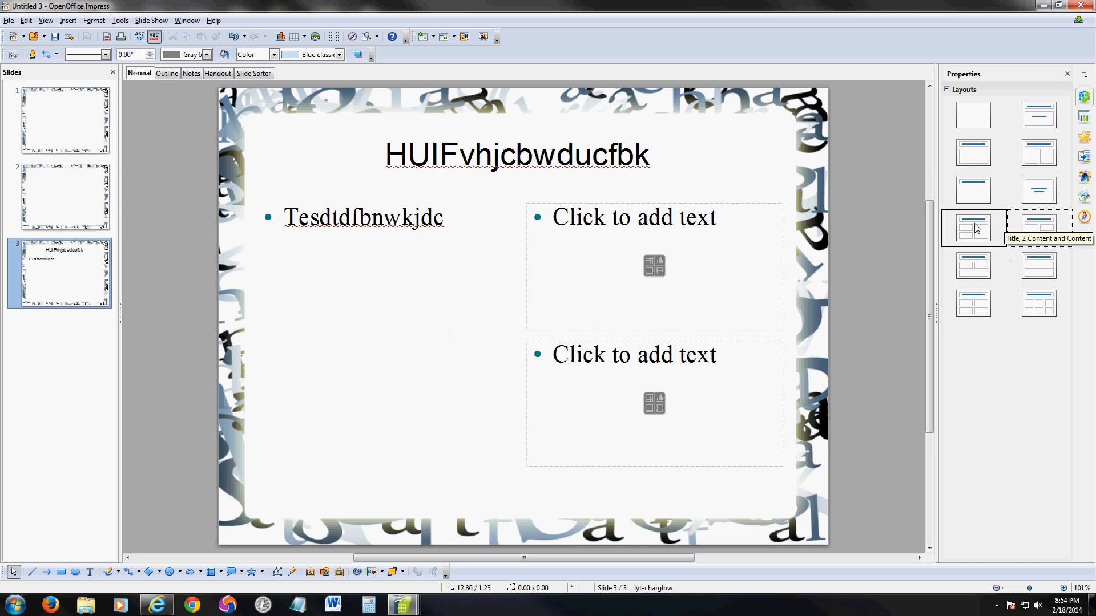
left_click(972, 228)
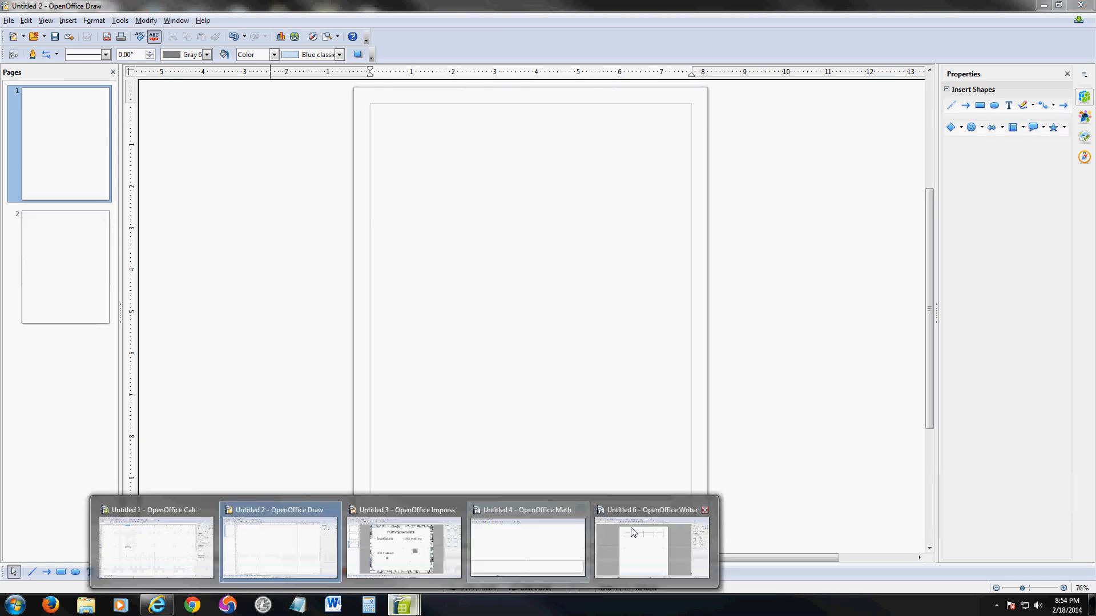
Step: Switch to the Writer document and bring up File > Open with the file-type list shown
left_click(650, 549)
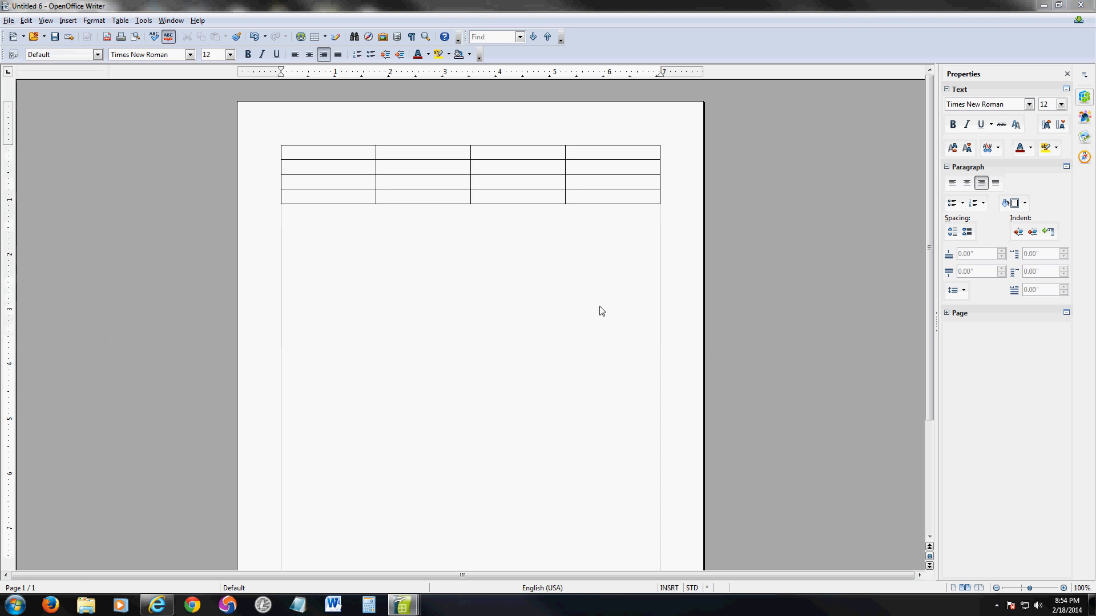
left_click(35, 37)
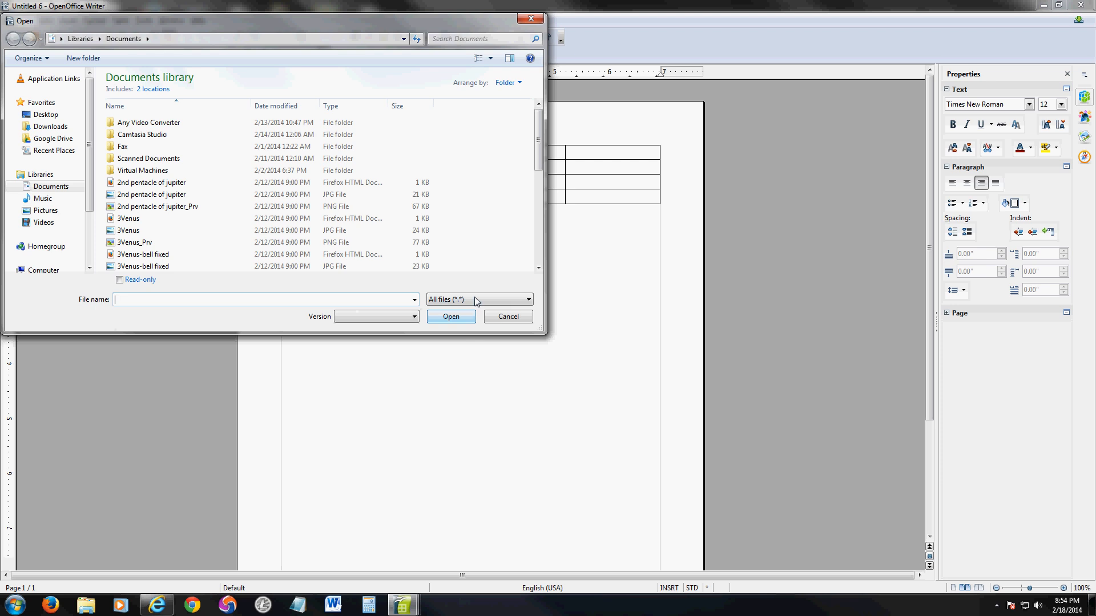
left_click(525, 299)
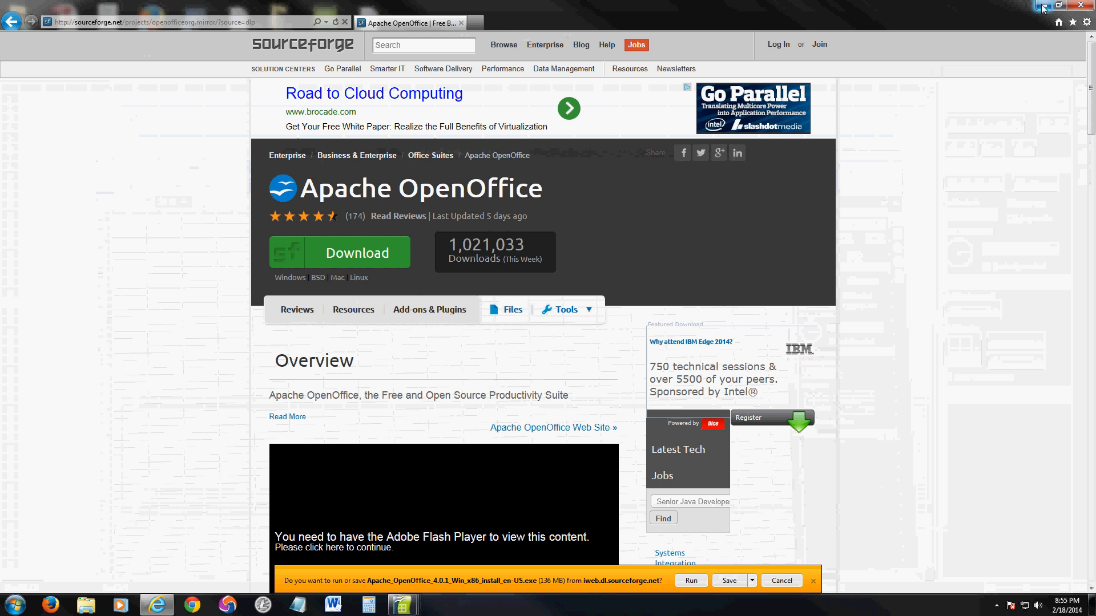
left_click(1057, 7)
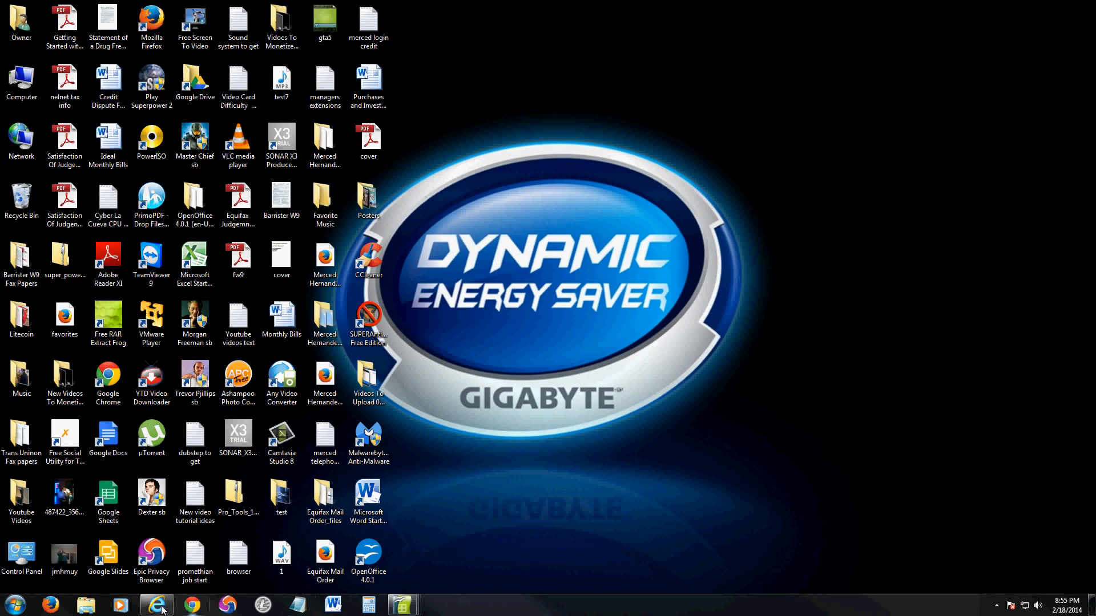
left_click(157, 605)
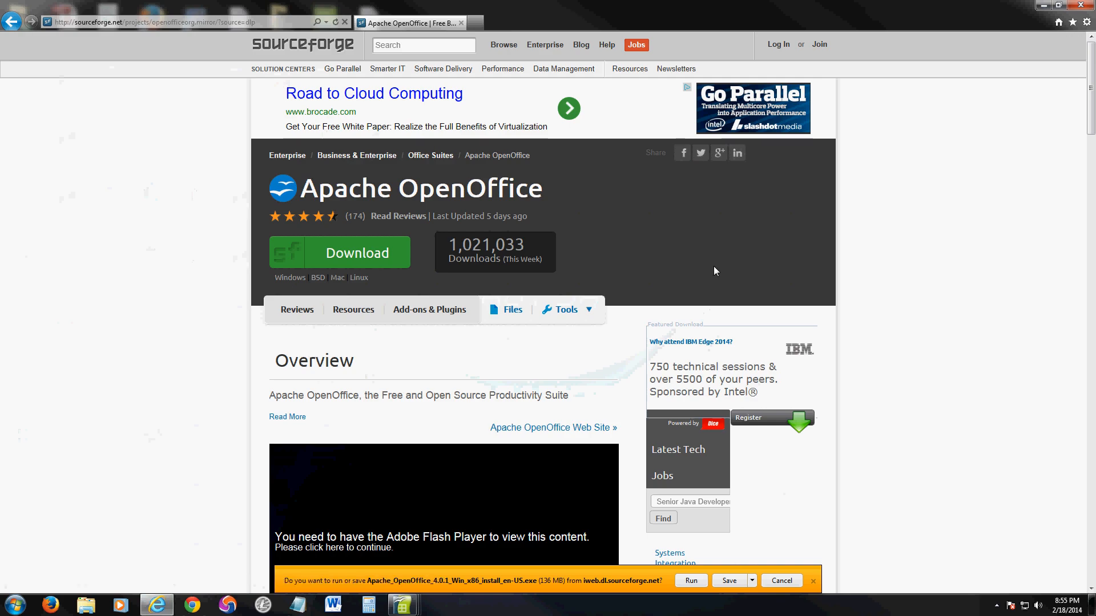